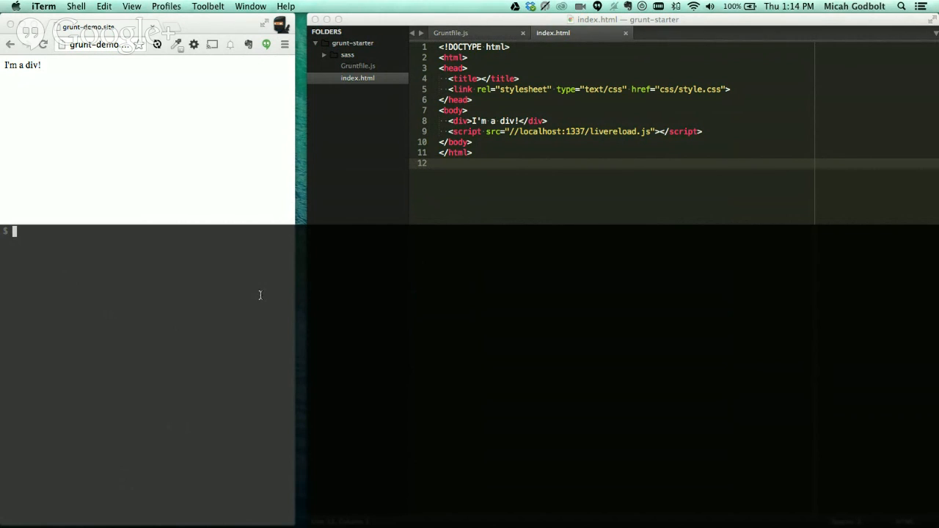
- Run node -v to confirm Node v0.10.26, and open the node.js site result
{"action": "type", "text": "node -v"}
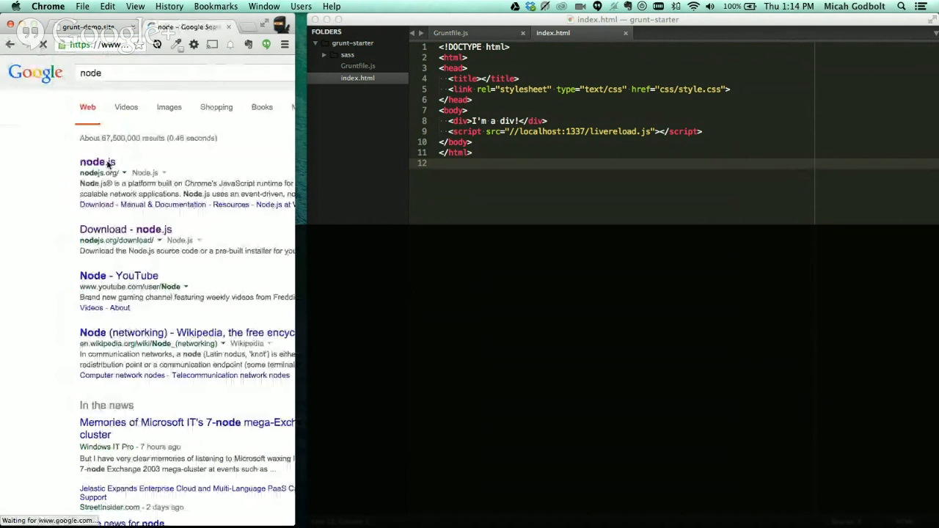
{"action": "left_click", "coordinate": [97, 162]}
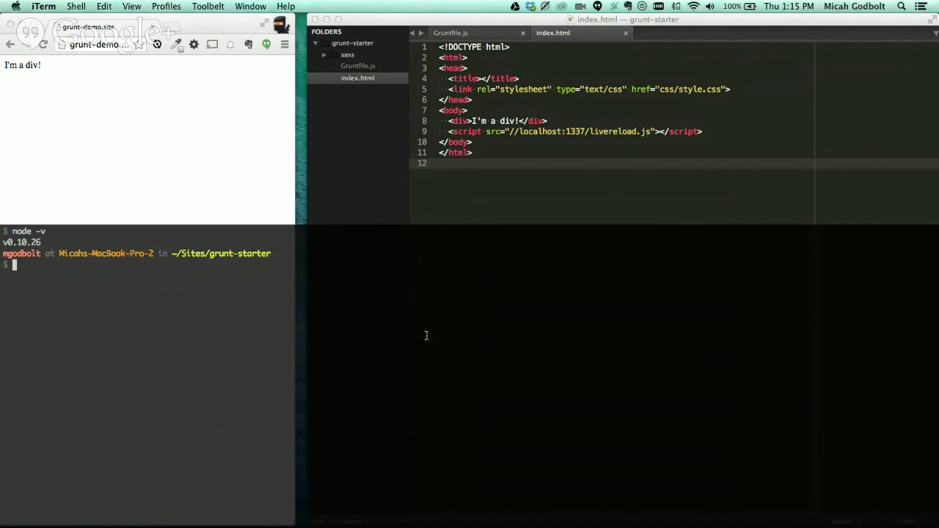
- Install the bundler gem (version 1.7.3) with gem install bundler
{"action": "type", "text": "gem"}
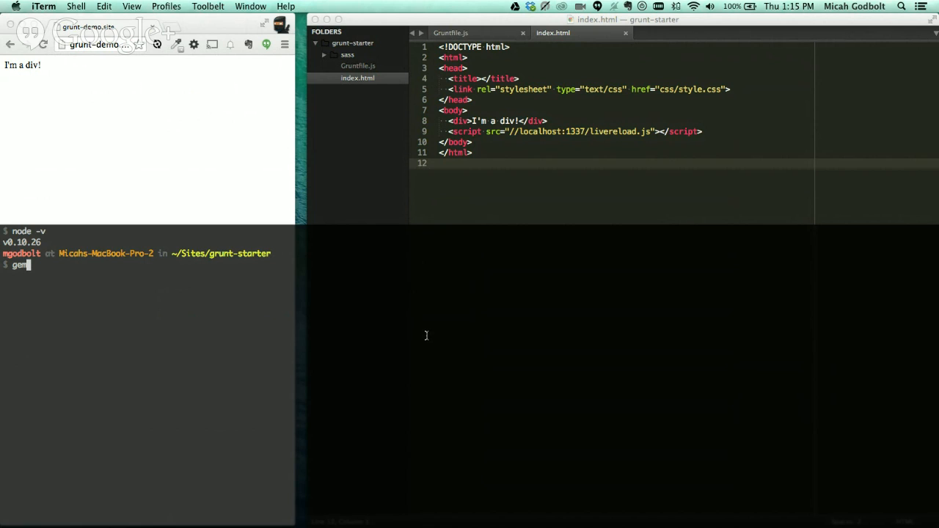
{"action": "type", "text": "isntall"}
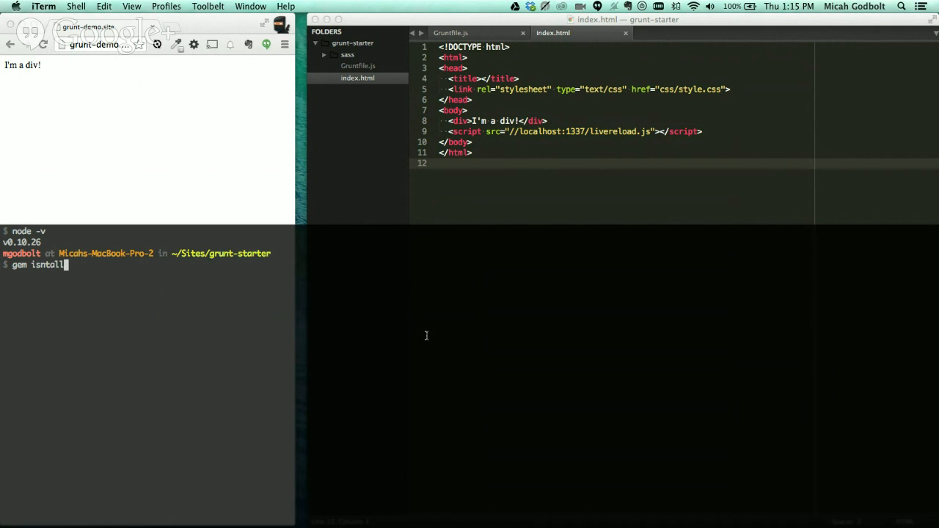
{"action": "type", "text": "install bu"}
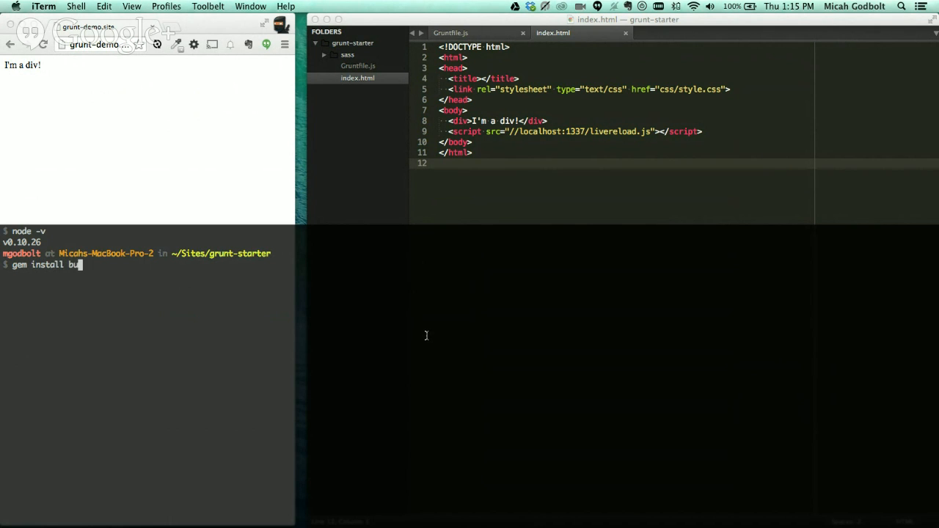
{"action": "type", "text": "ndler"}
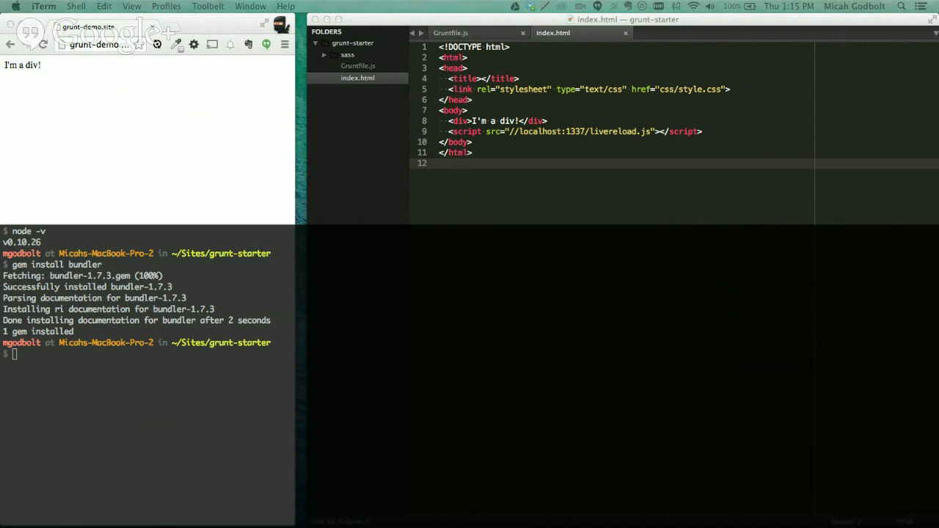
- Install grunt-cli 0.1.13 globally via npm, then start a global Bower install
{"action": "type", "text": "npm install -g grunt-cli"}
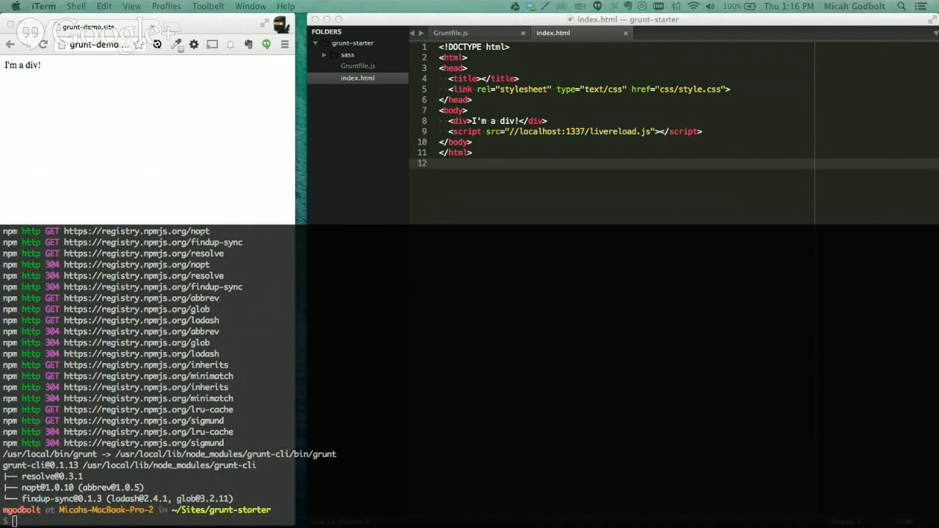
{"action": "type", "text": "npm install -g bower"}
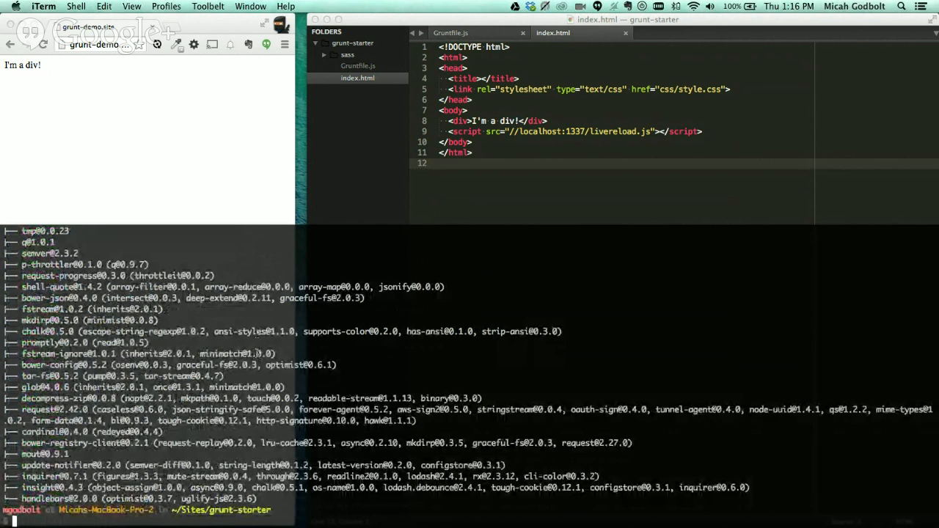
- Run npm install -g bower and let the dependency tree finish installing
{"action": "type", "text": "npm install -g bower"}
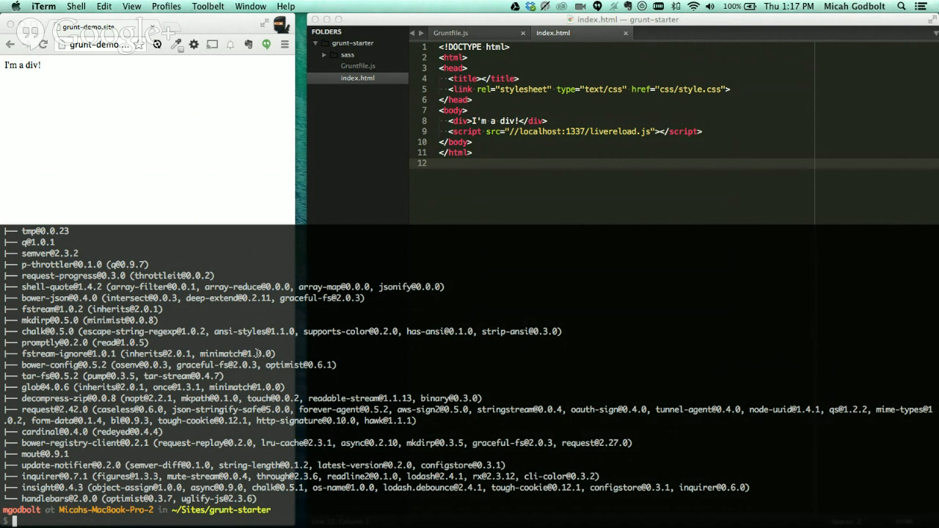
{"action": "mouse_move", "coordinate": [243, 312]}
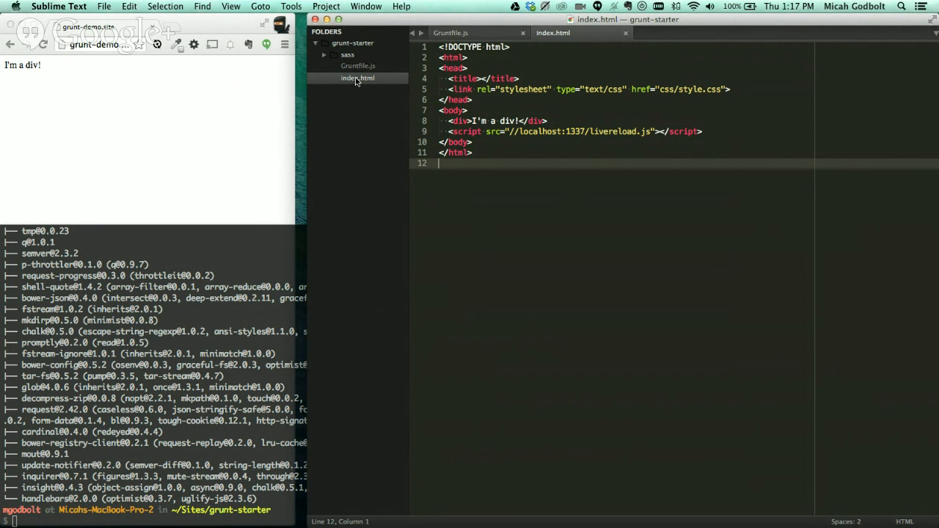
- Open index.html at its livereload script line, then Gruntfile.js and sass/style.scss
{"action": "left_click", "coordinate": [449, 132]}
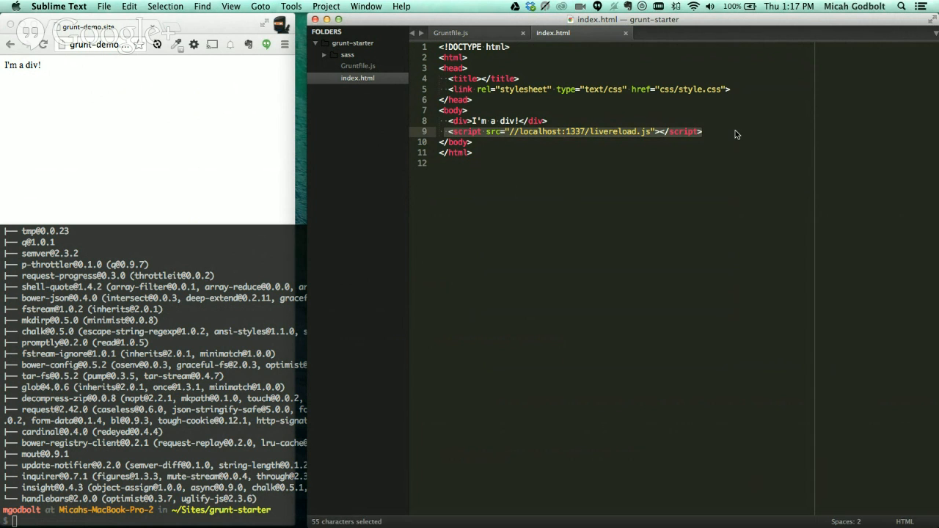
{"action": "left_click", "coordinate": [468, 110]}
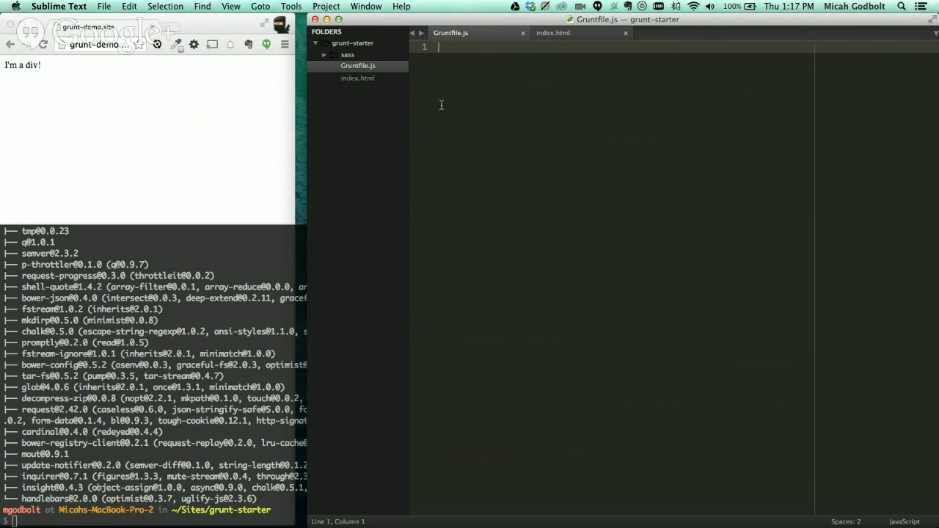
{"action": "left_click", "coordinate": [365, 66]}
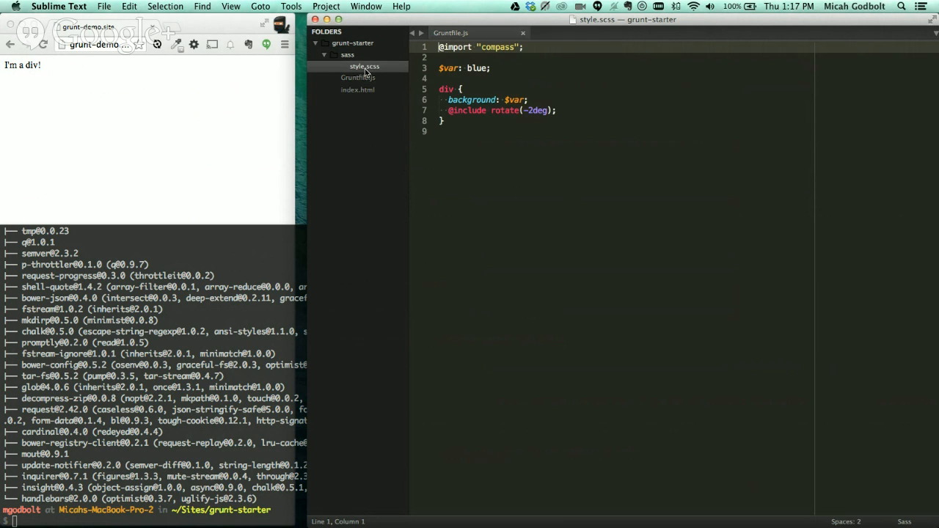
{"action": "left_click", "coordinate": [365, 66]}
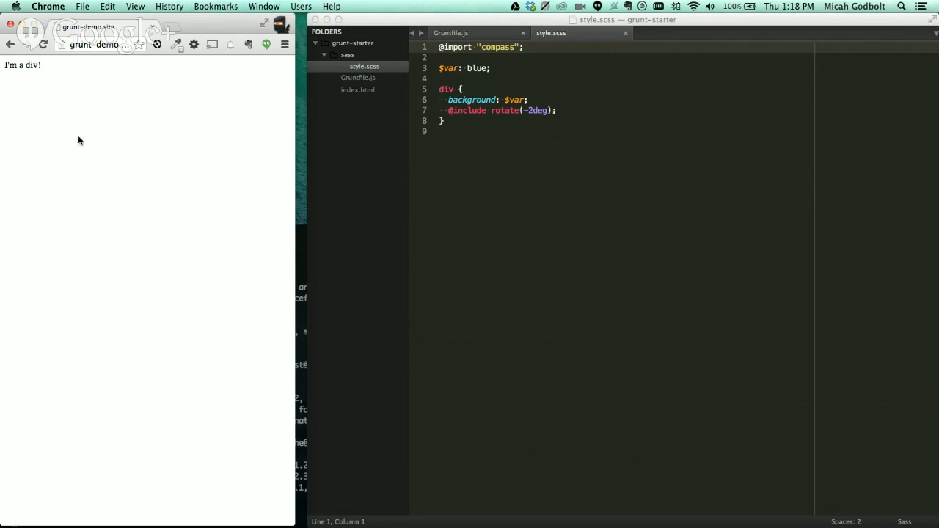
{"action": "mouse_move", "coordinate": [284, 523]}
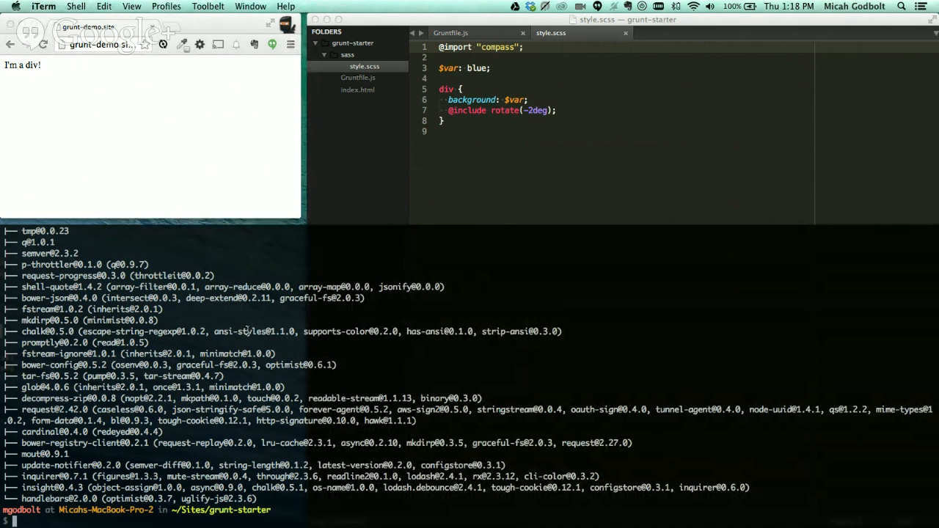
{"action": "mouse_move", "coordinate": [272, 357]}
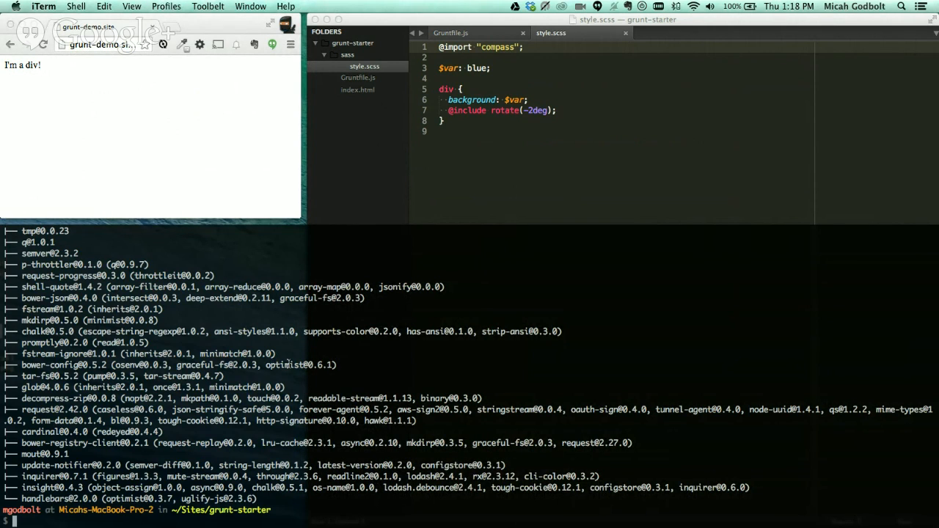
- Generate package.json with npm init defaults, open it in the editor, and copy from it
{"action": "type", "text": "np"}
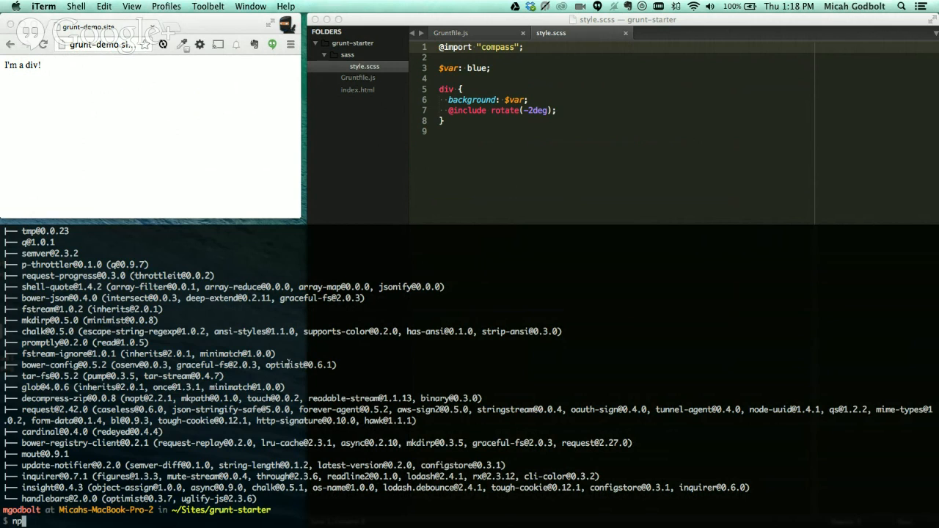
{"action": "type", "text": "init"}
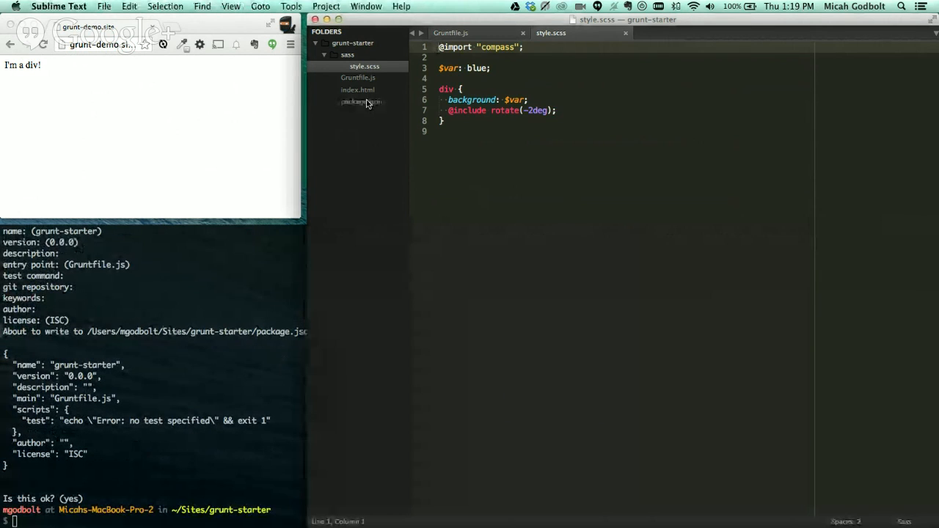
{"action": "left_click", "coordinate": [361, 102]}
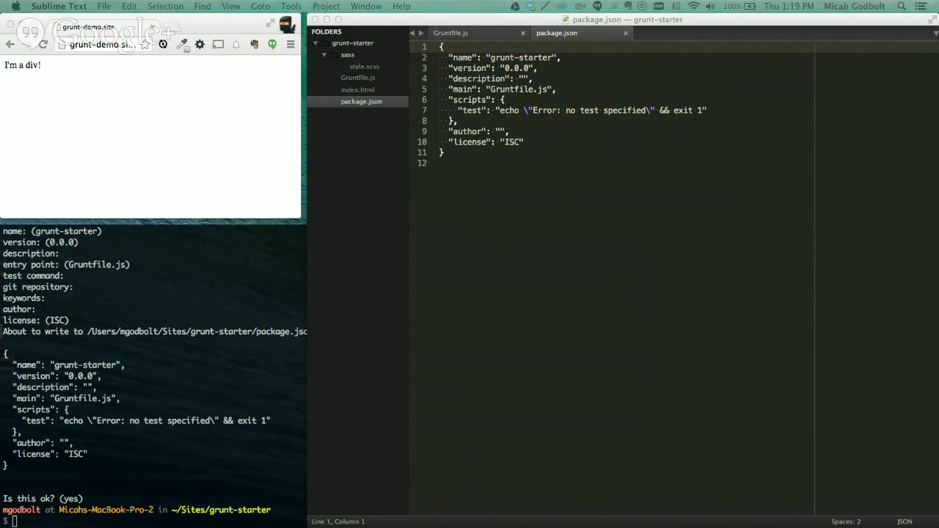
{"action": "key", "text": "cmd+c"}
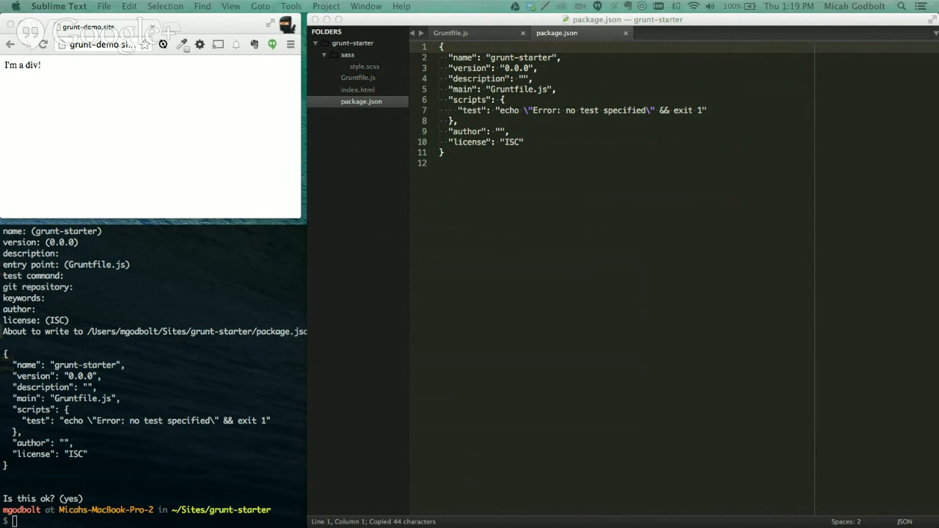
{"action": "left_click", "coordinate": [130, 397]}
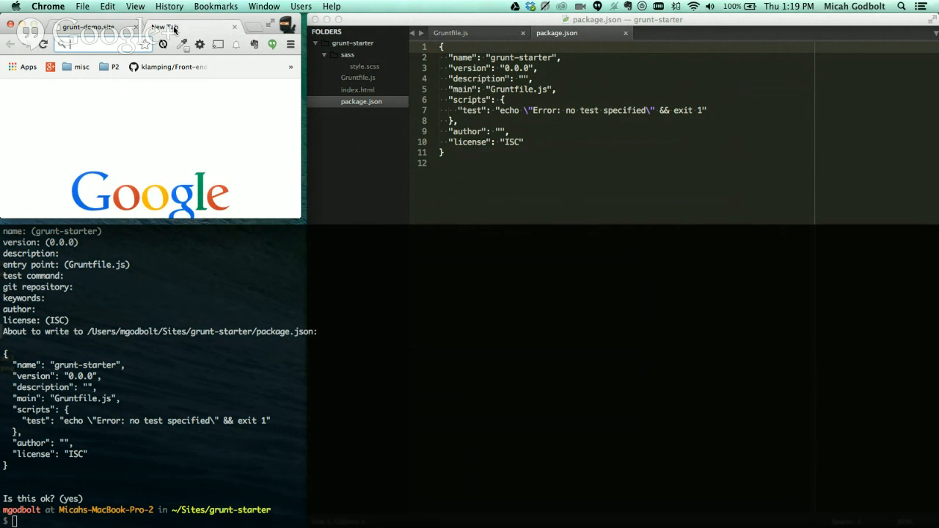
- Search for grunt-contrib-compass and scroll its GitHub page down to the install docs
{"action": "type", "text": "grunt cong"}
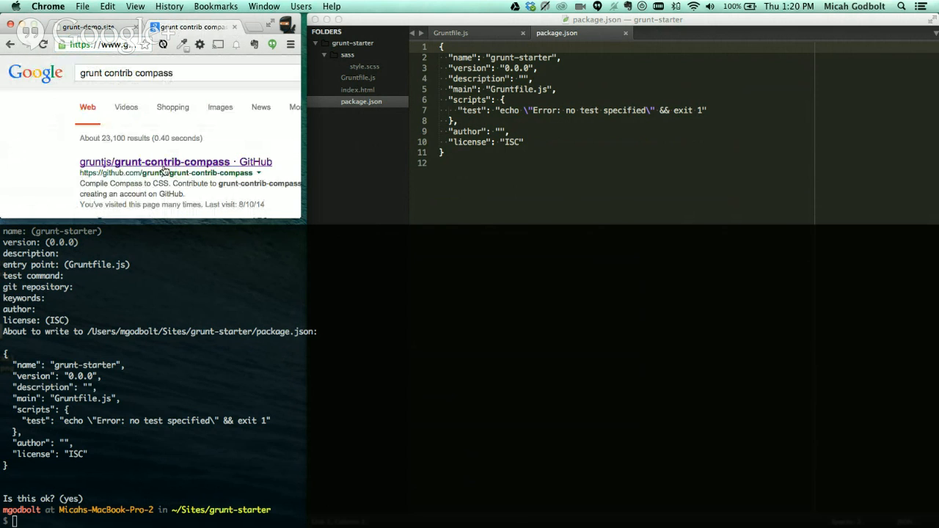
{"action": "left_click", "coordinate": [175, 162]}
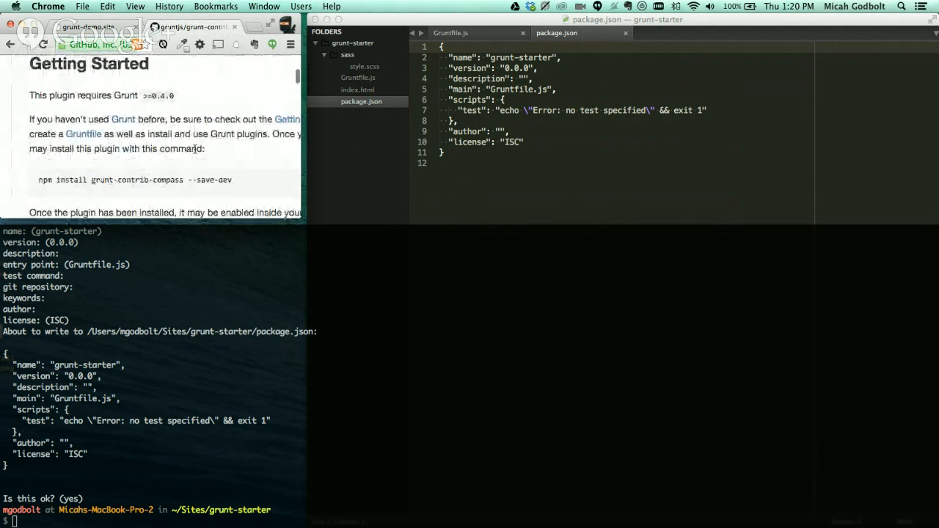
{"action": "scroll", "scroll_direction": "down", "scroll_amount": 3}
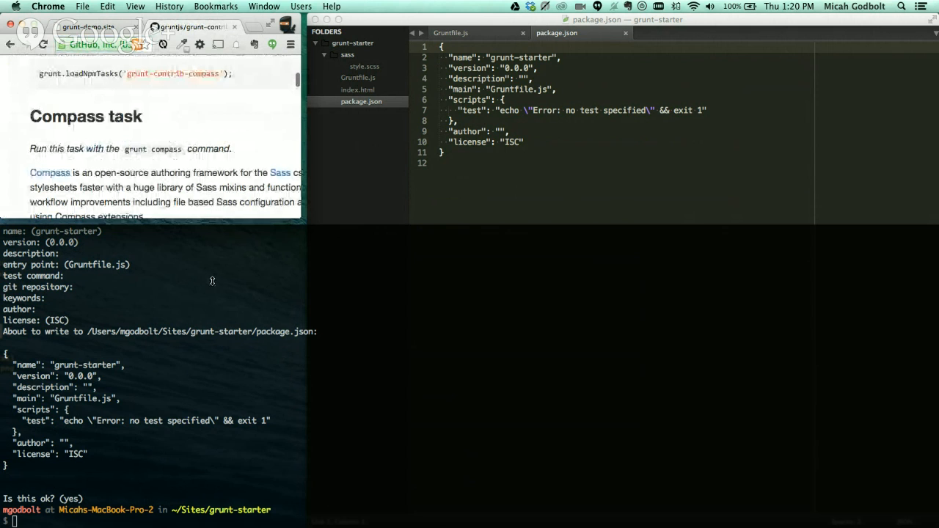
{"action": "scroll", "scroll_direction": "down", "scroll_amount": 3}
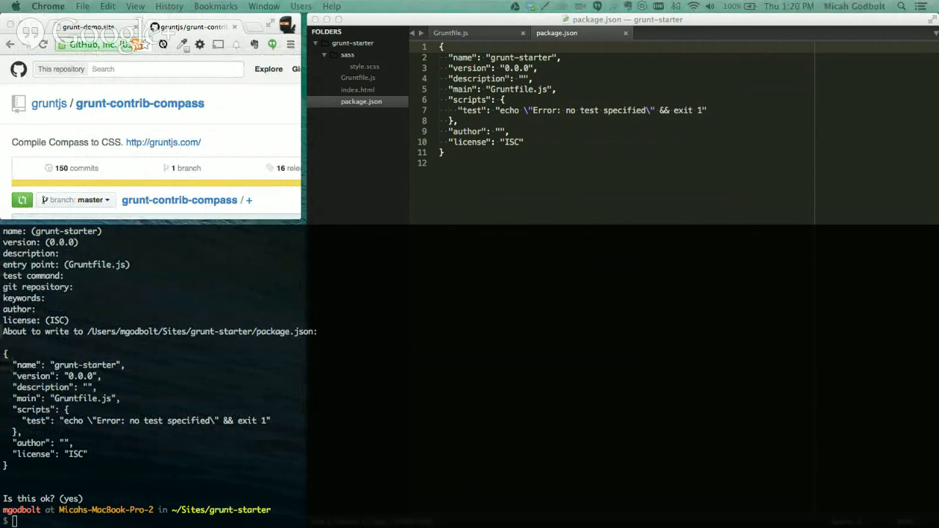
- Install grunt-contrib-compass as a dev dependency with npm install --save-dev
{"action": "type", "text": "npm"}
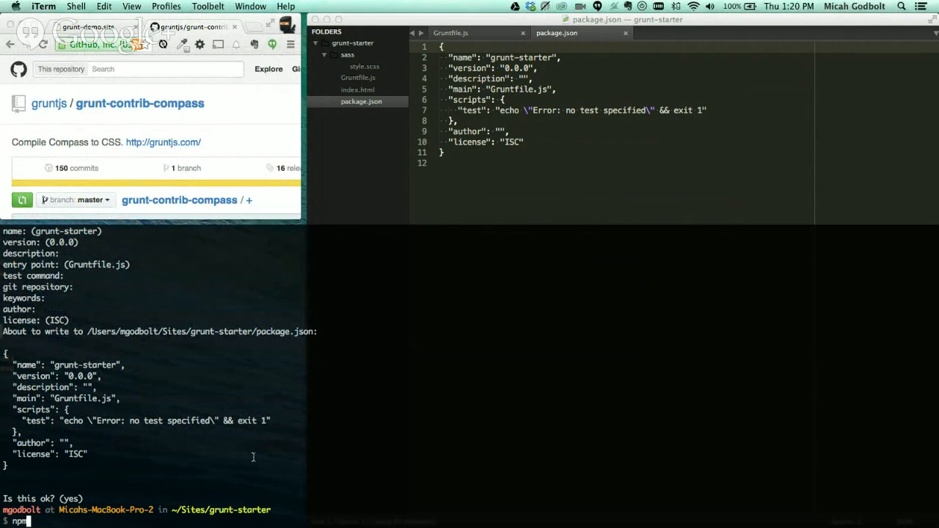
{"action": "type", "text": "install"}
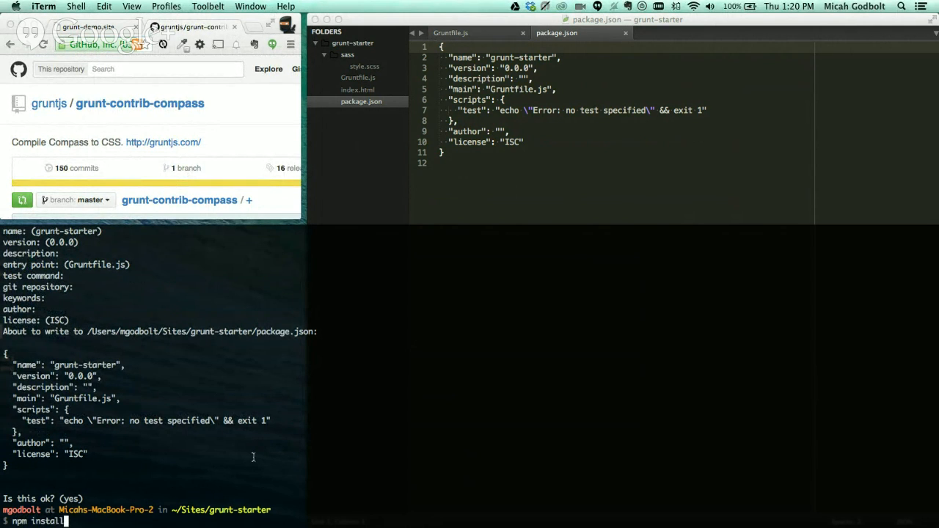
{"action": "type", "text": "grunt-contrib-c"}
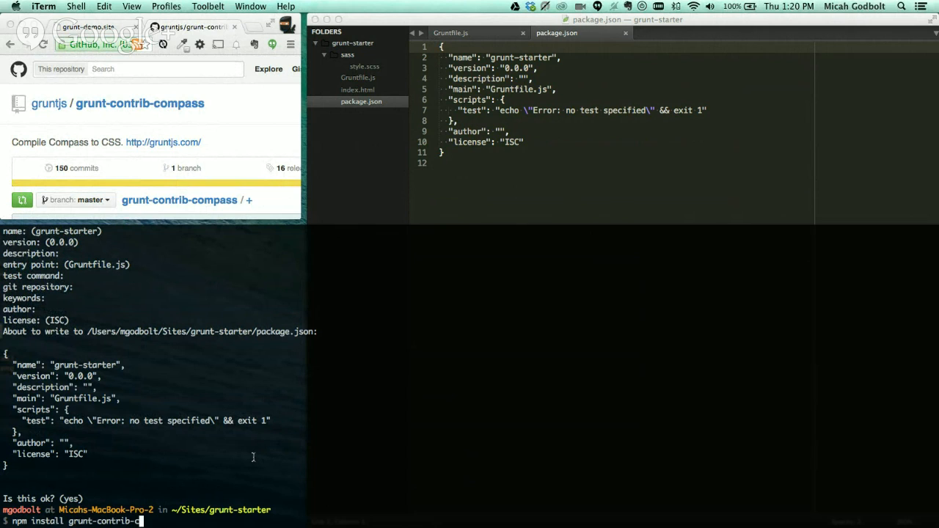
{"action": "type", "text": "ompass"}
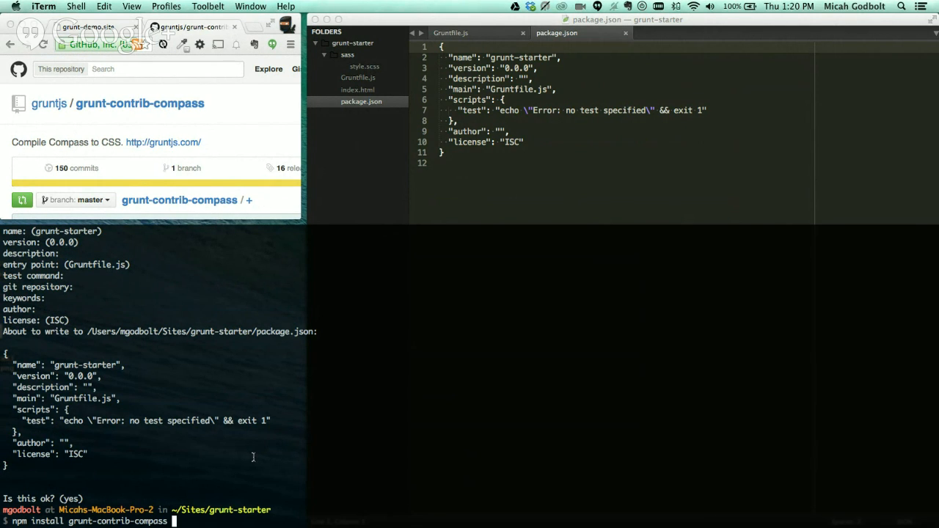
{"action": "type", "text": "--save-dev"}
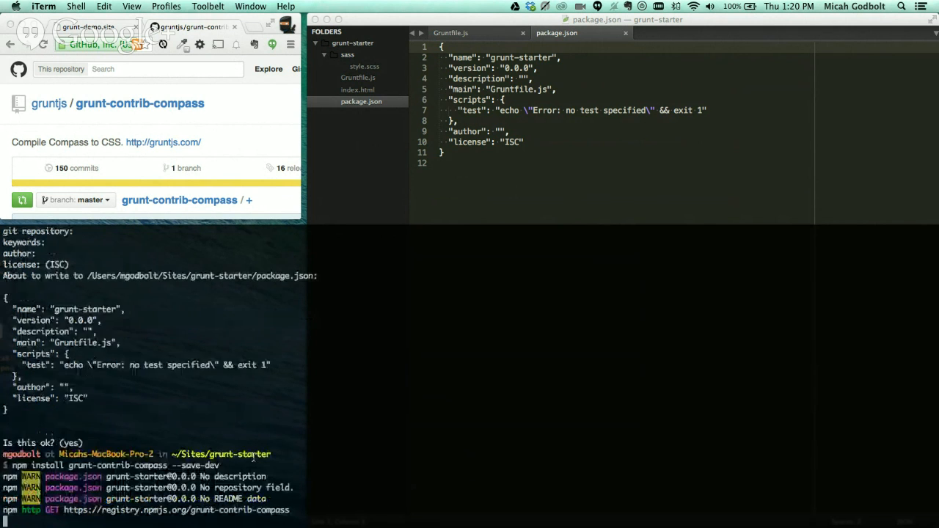
{"action": "scroll", "scroll_direction": "down", "scroll_amount": 3}
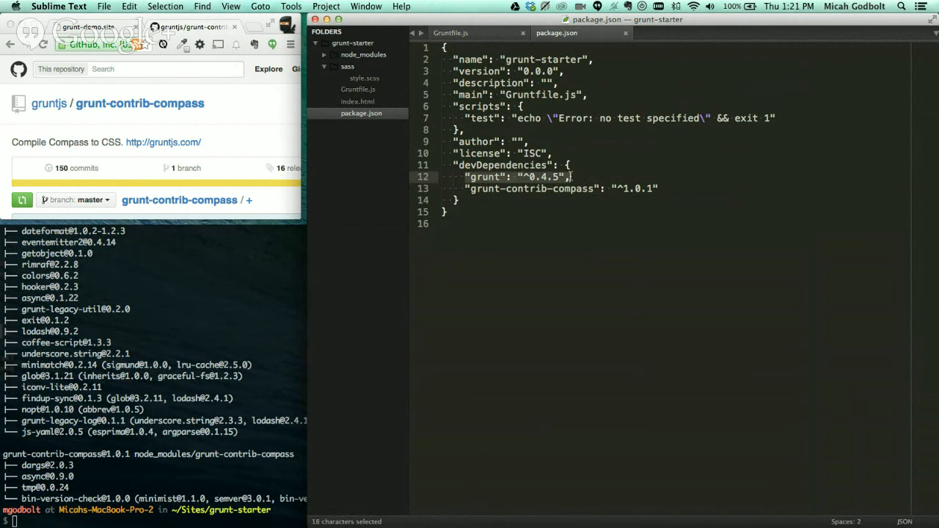
{"action": "left_click", "coordinate": [569, 176]}
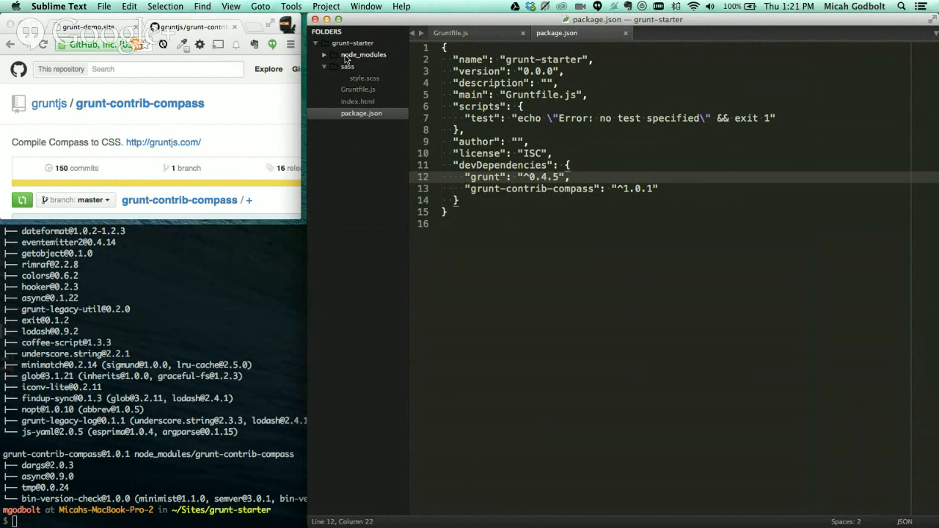
{"action": "left_click", "coordinate": [363, 55]}
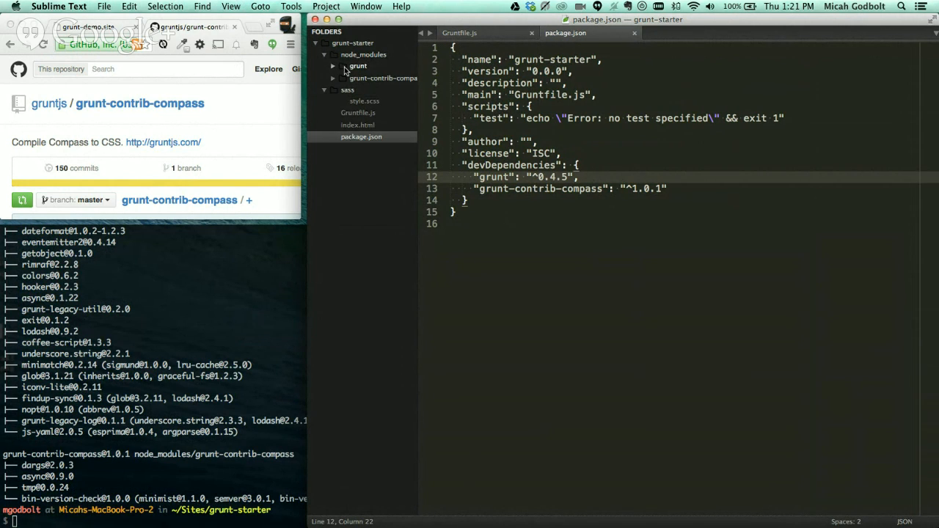
{"action": "left_click", "coordinate": [358, 65]}
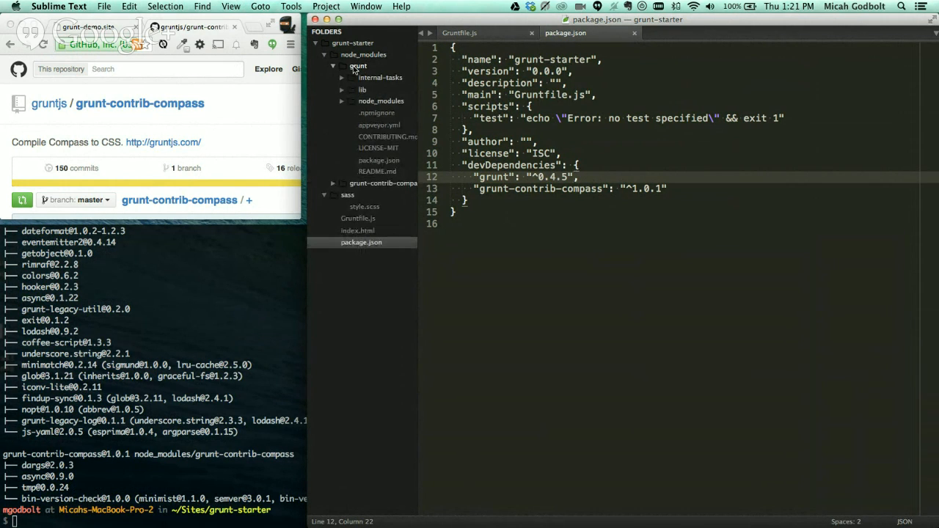
{"action": "left_click", "coordinate": [342, 89]}
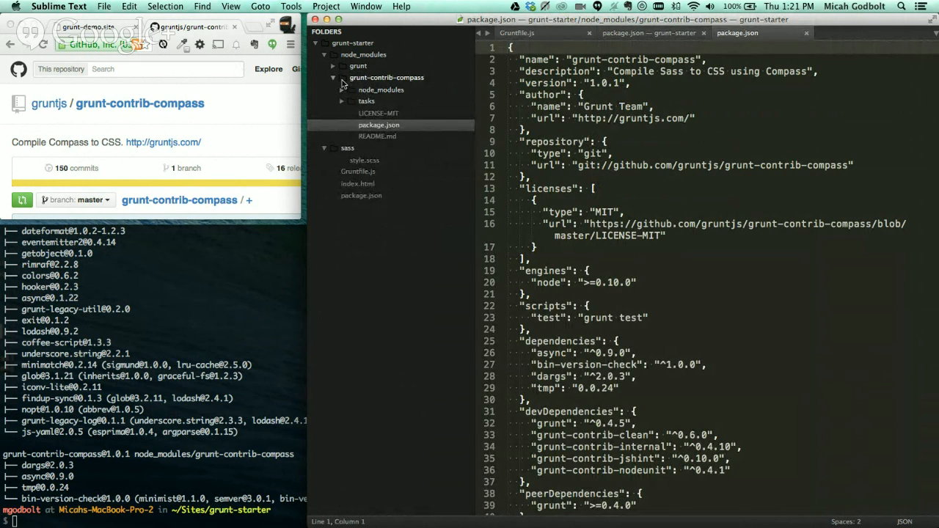
{"action": "left_click", "coordinate": [333, 77]}
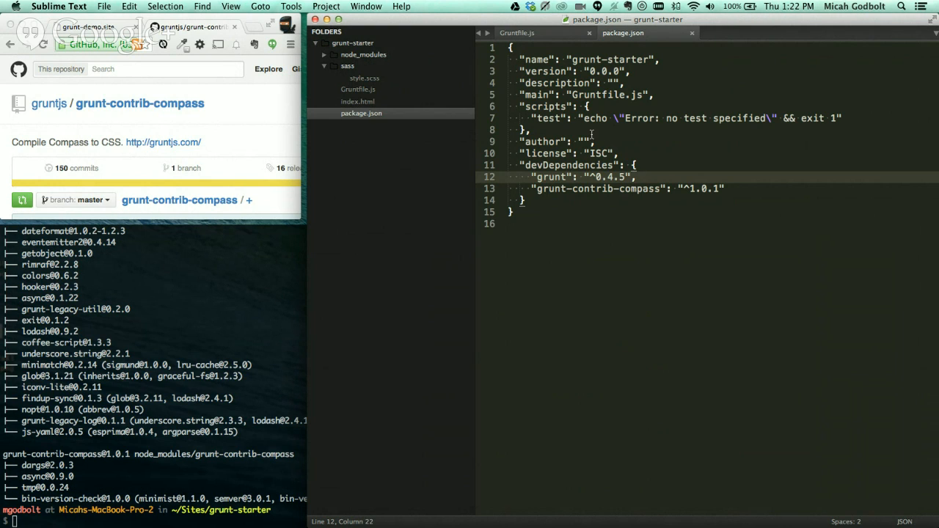
{"action": "type", "text": "npm install grunt-contrib-compass --save-dev"}
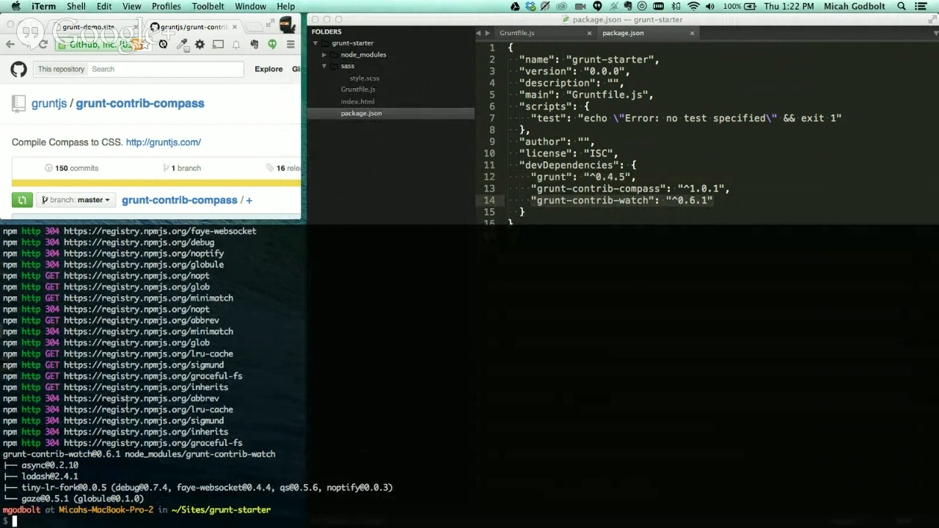
- Run a plain npm install to fetch all package.json dependencies
{"action": "type", "text": "npm install"}
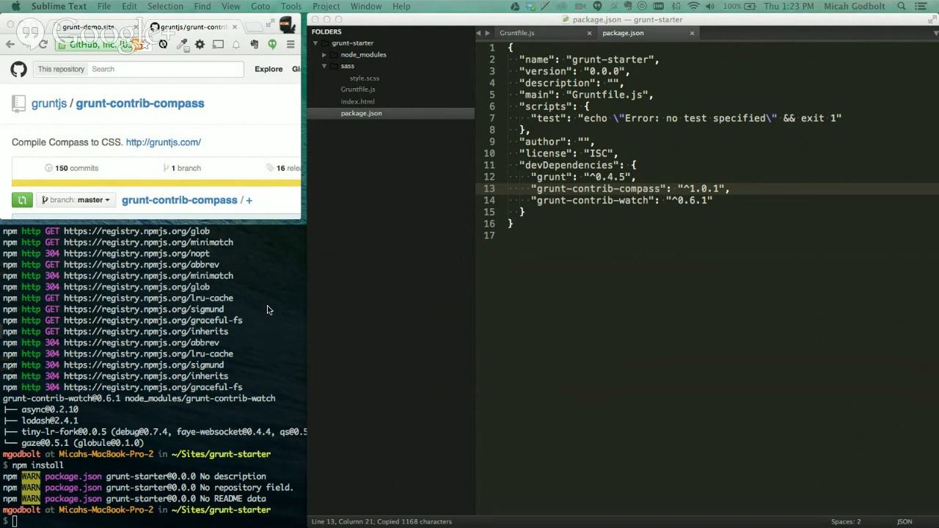
{"action": "left_click", "coordinate": [517, 33]}
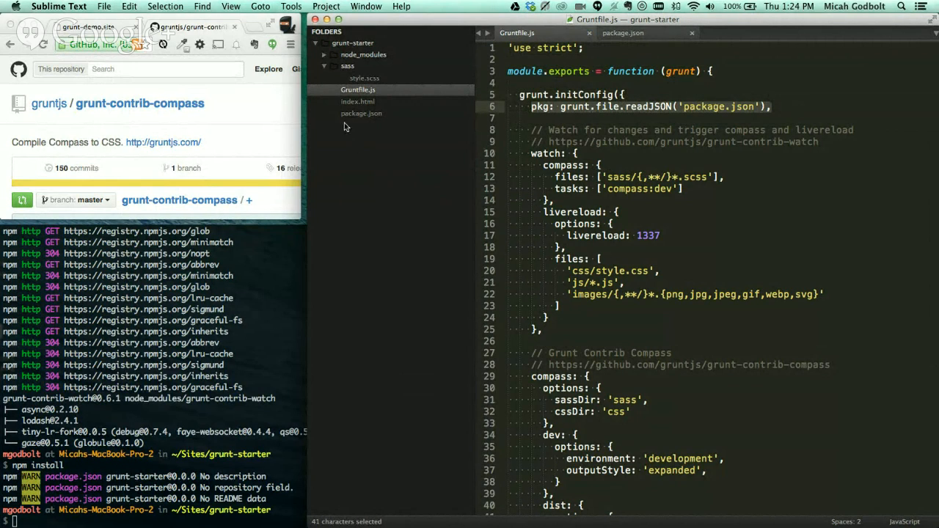
- Review Gruntfile.js compass development and production targets against the Compass options docs
{"action": "left_click", "coordinate": [649, 130]}
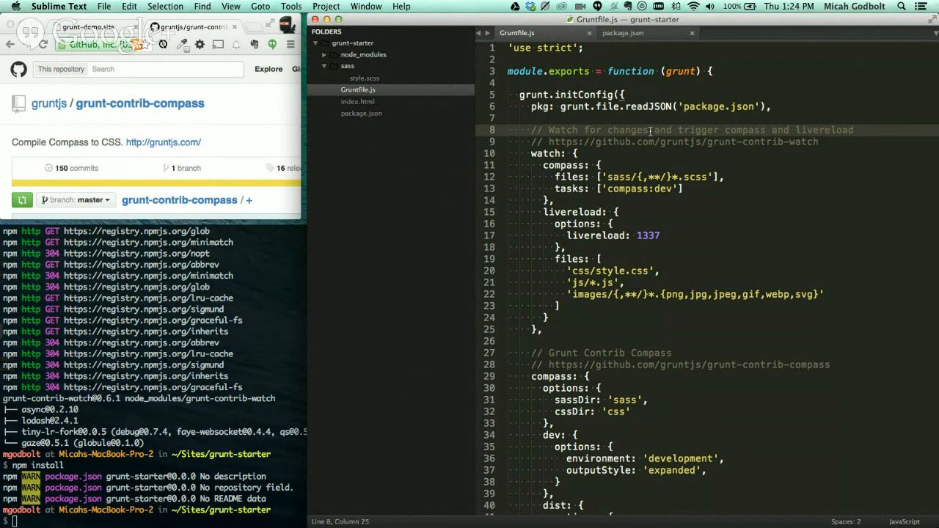
{"action": "scroll", "scroll_direction": "down", "scroll_amount": 3}
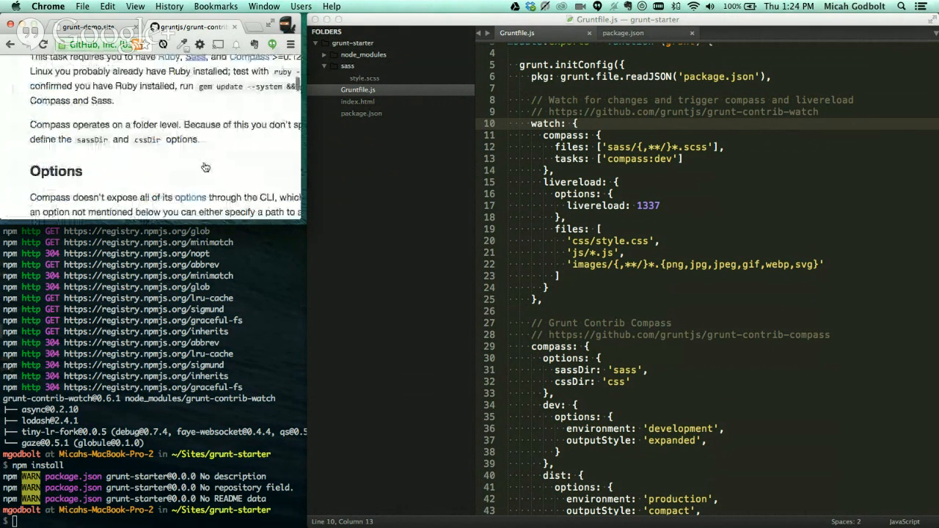
- Scroll down through the grunt-contrib-compass README options in Chrome
{"action": "scroll", "scroll_direction": "down", "scroll_amount": 3}
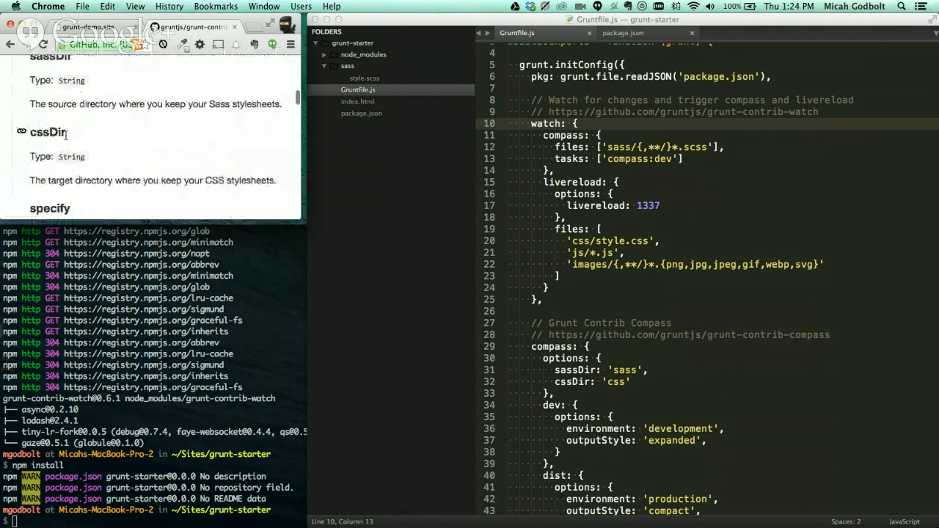
{"action": "scroll", "scroll_direction": "down", "scroll_amount": 3}
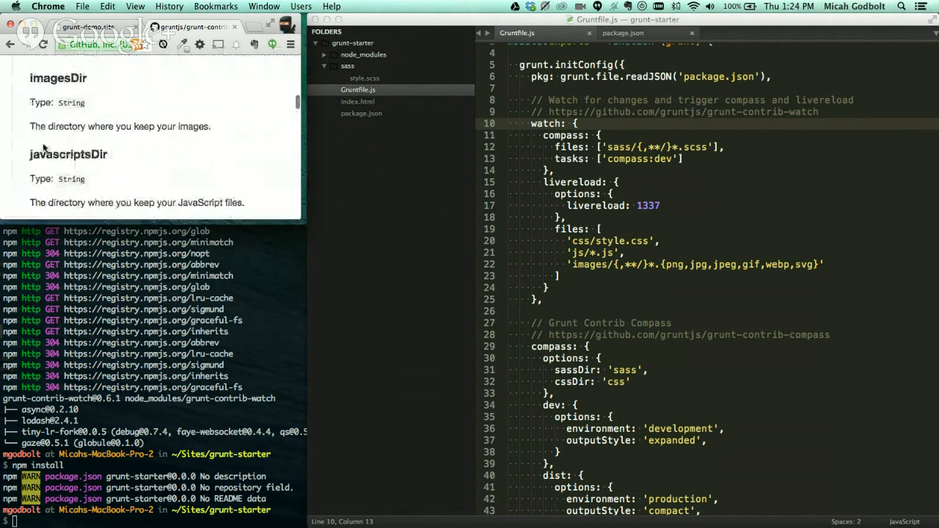
{"action": "scroll", "scroll_direction": "down", "scroll_amount": 3}
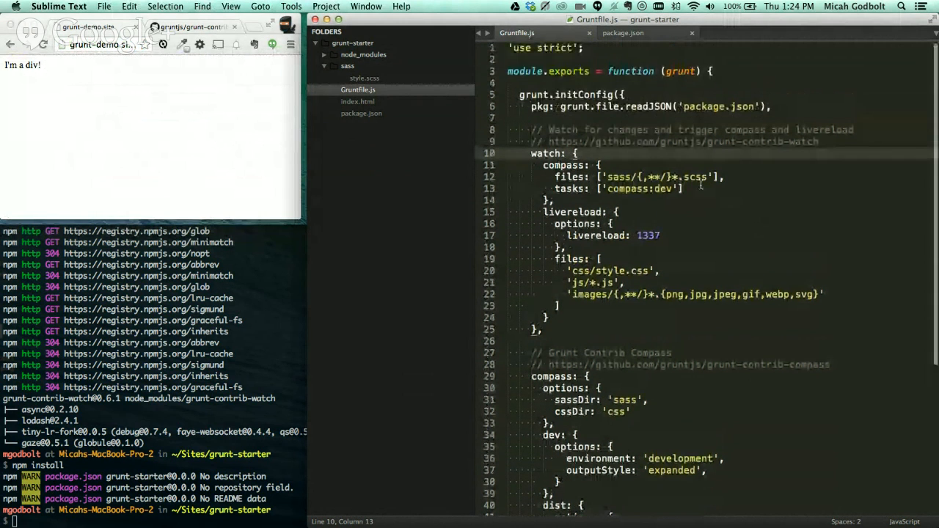
- Inspect the Compass configuration block, selecting its dev and dist targets
{"action": "scroll", "scroll_direction": "down", "scroll_amount": 3}
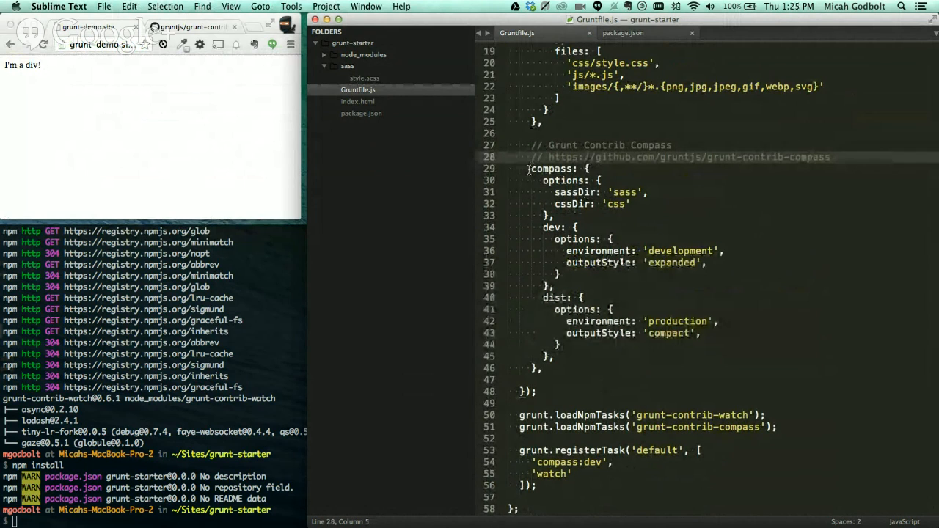
{"action": "left_click", "coordinate": [530, 168]}
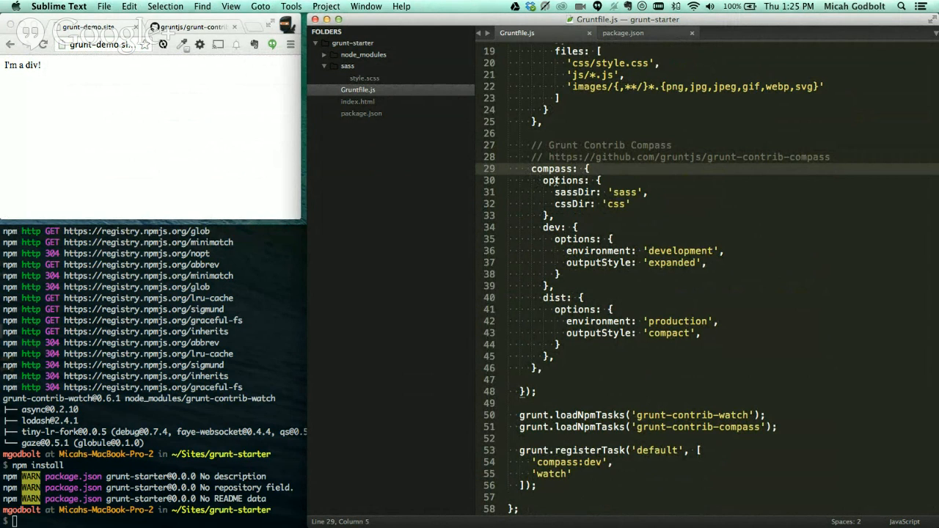
{"action": "left_click_drag", "start_coordinate": [540, 168], "coordinate": [561, 227]}
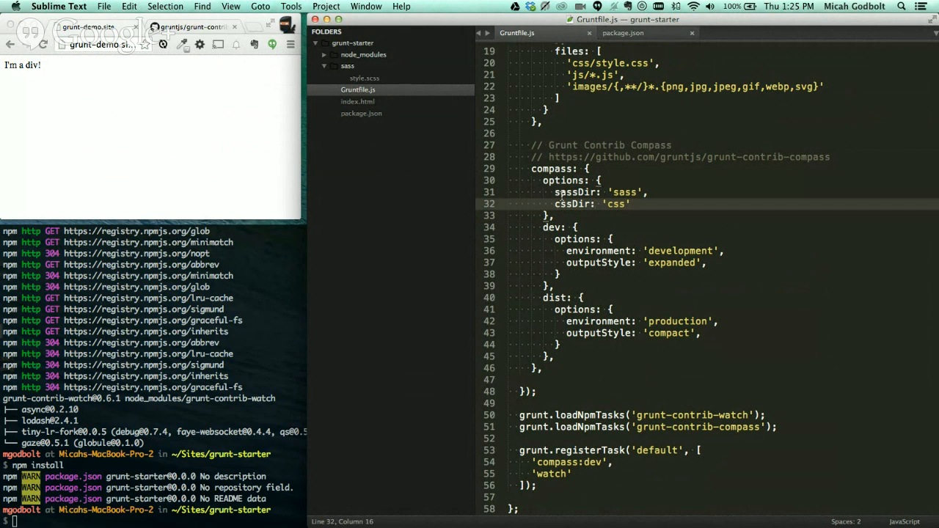
{"action": "double_click", "coordinate": [578, 192]}
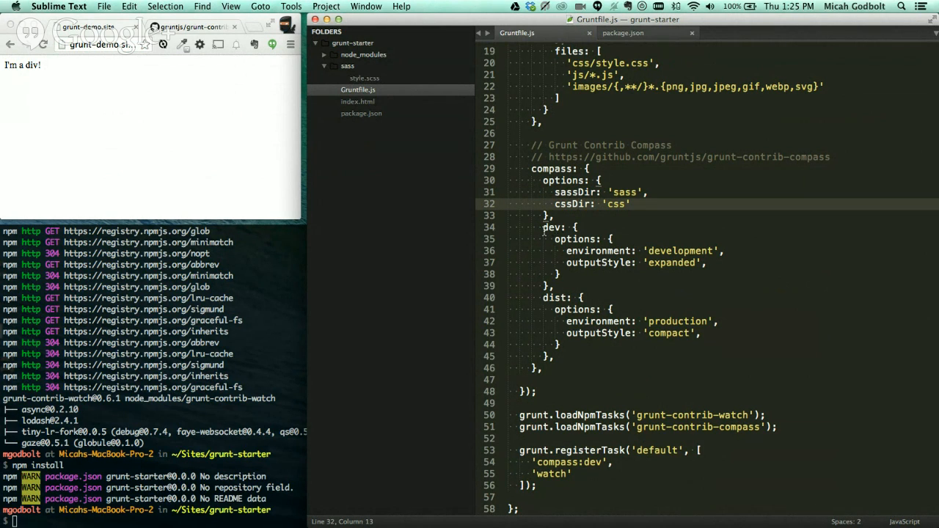
{"action": "left_click_drag", "start_coordinate": [541, 226], "coordinate": [560, 345]}
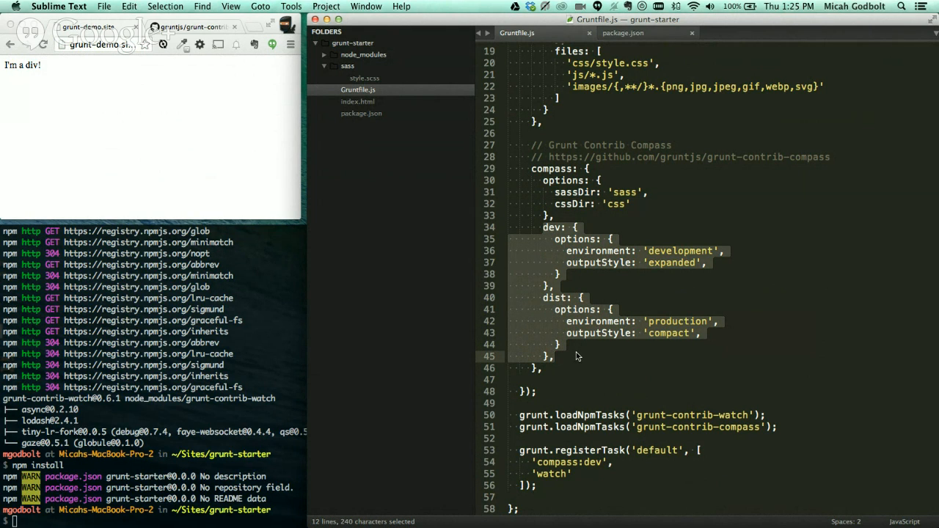
{"action": "left_click", "coordinate": [613, 239]}
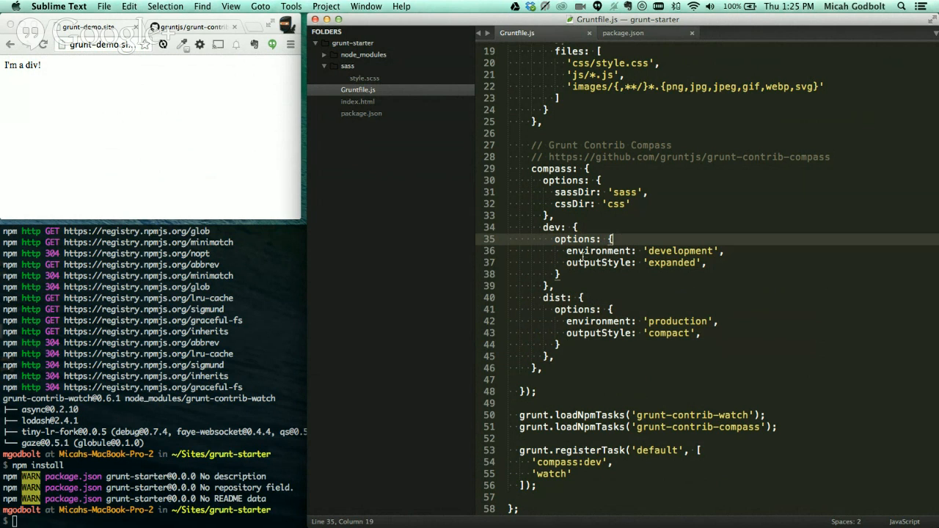
{"action": "double_click", "coordinate": [598, 250]}
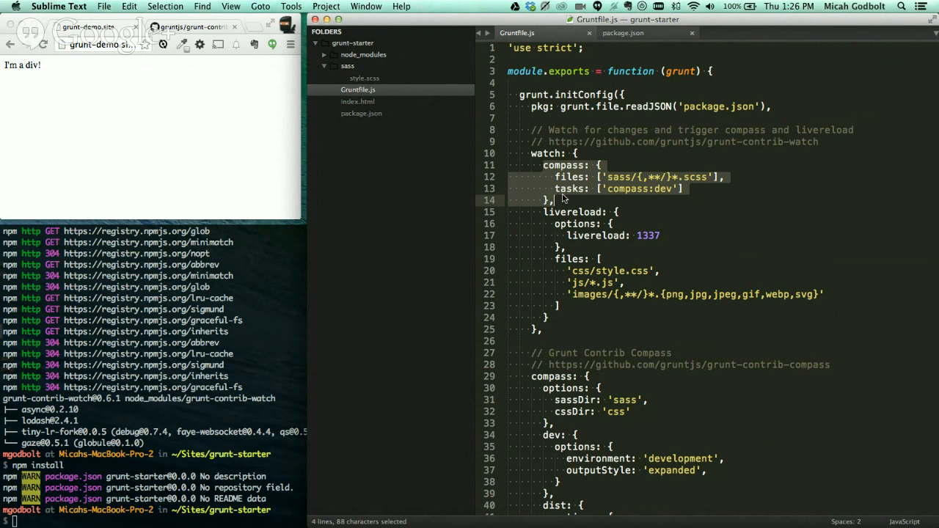
- Select the compass watch tasks entry to change compass:dev to compass:div
{"action": "left_click", "coordinate": [541, 153]}
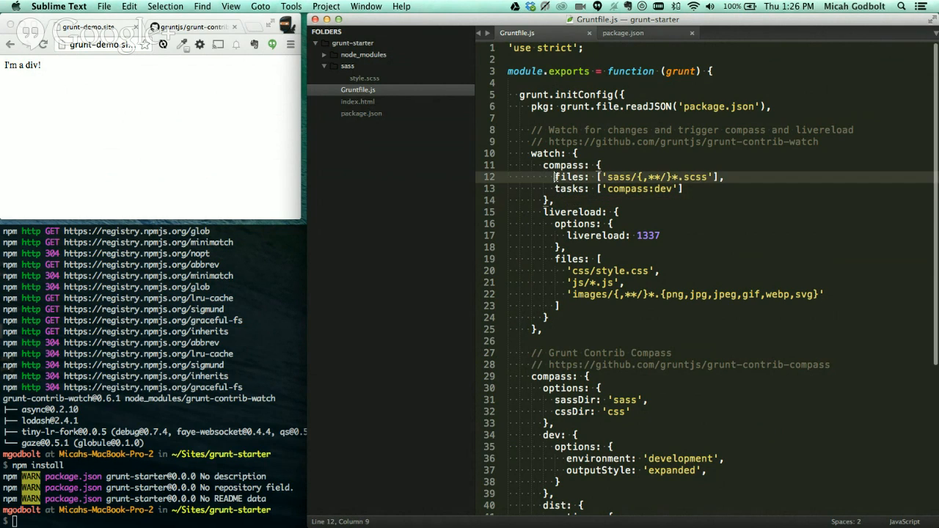
{"action": "left_click_drag", "start_coordinate": [554, 176], "coordinate": [723, 177]}
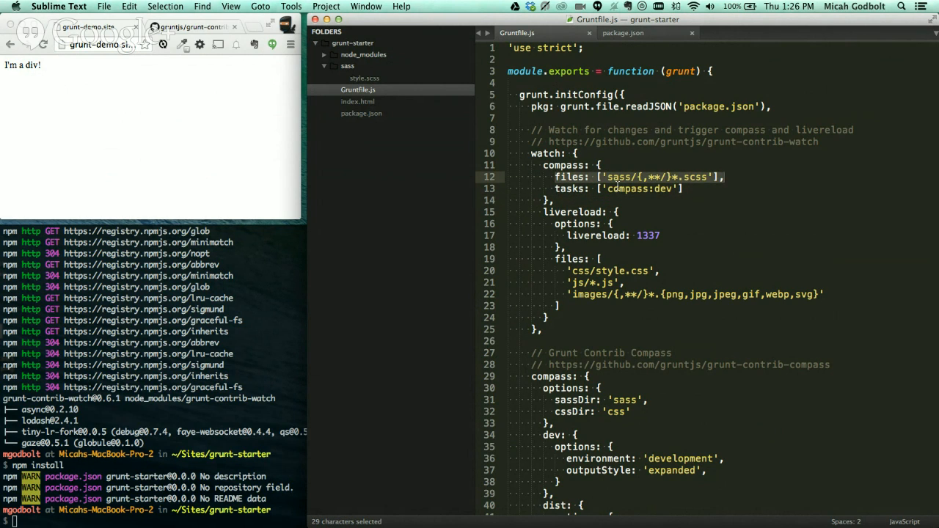
{"action": "double_click", "coordinate": [624, 400]}
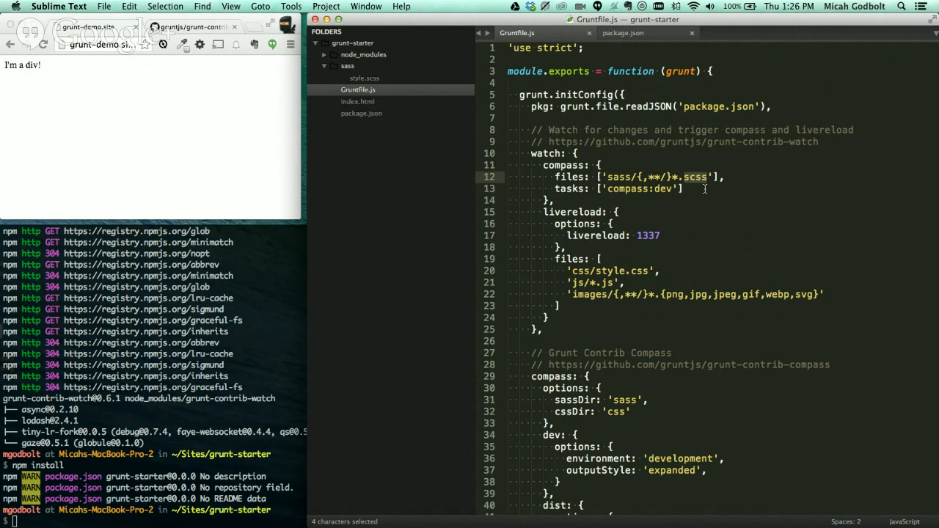
{"action": "left_click", "coordinate": [605, 189]}
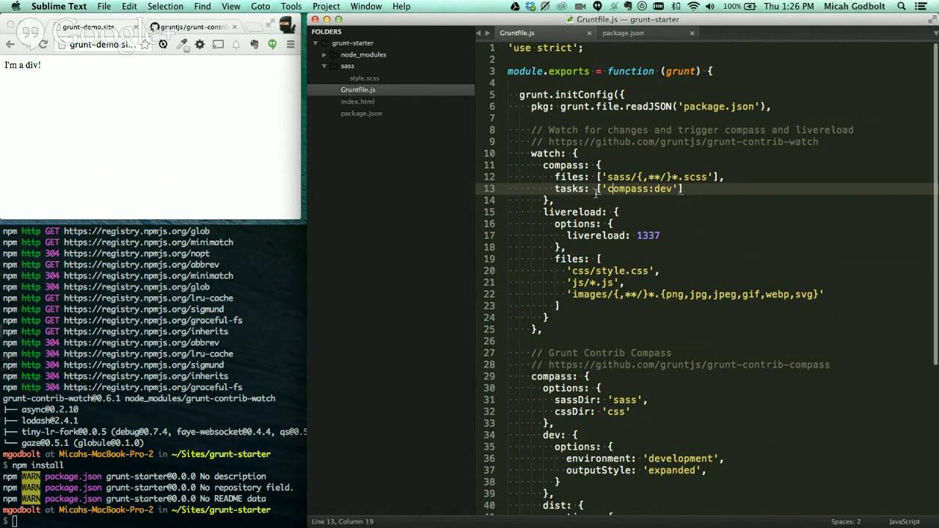
{"action": "left_click_drag", "start_coordinate": [602, 189], "coordinate": [682, 189]}
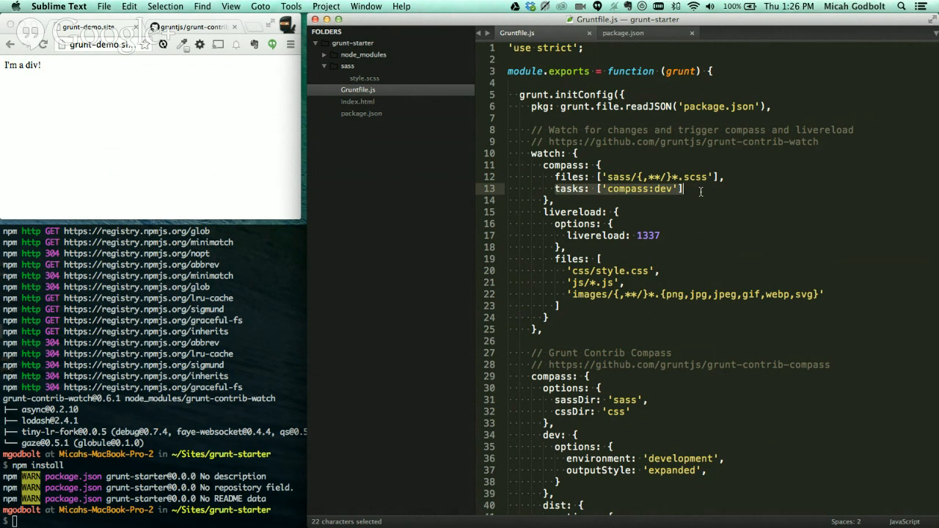
{"action": "left_click", "coordinate": [603, 188]}
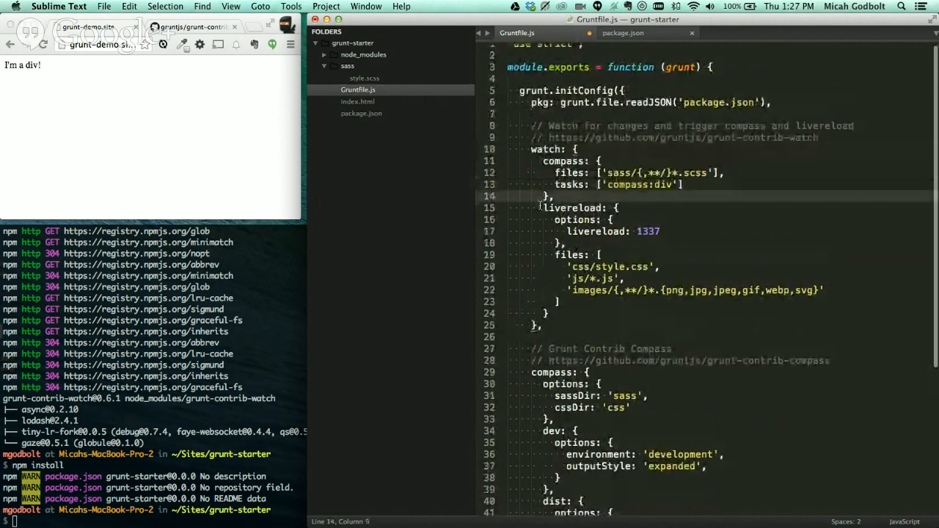
{"action": "left_click_drag", "start_coordinate": [551, 196], "coordinate": [565, 243]}
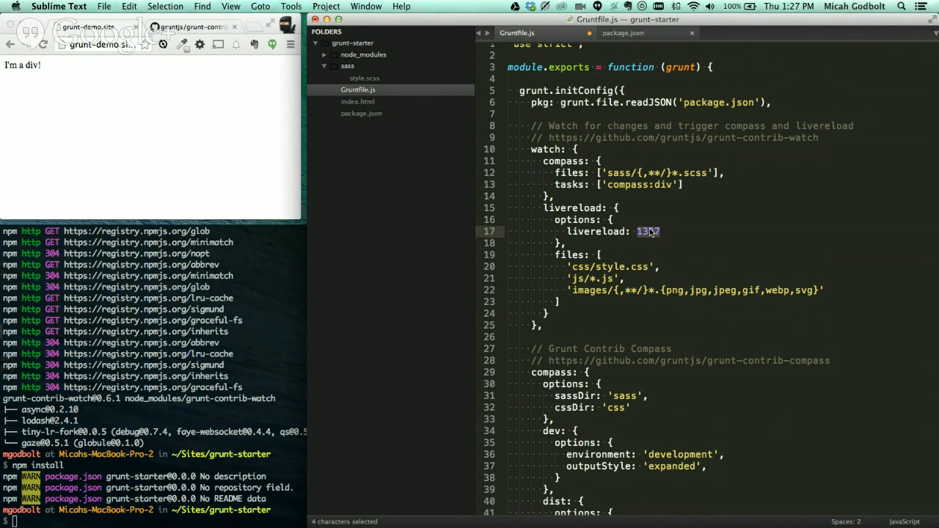
{"action": "left_click", "coordinate": [642, 232]}
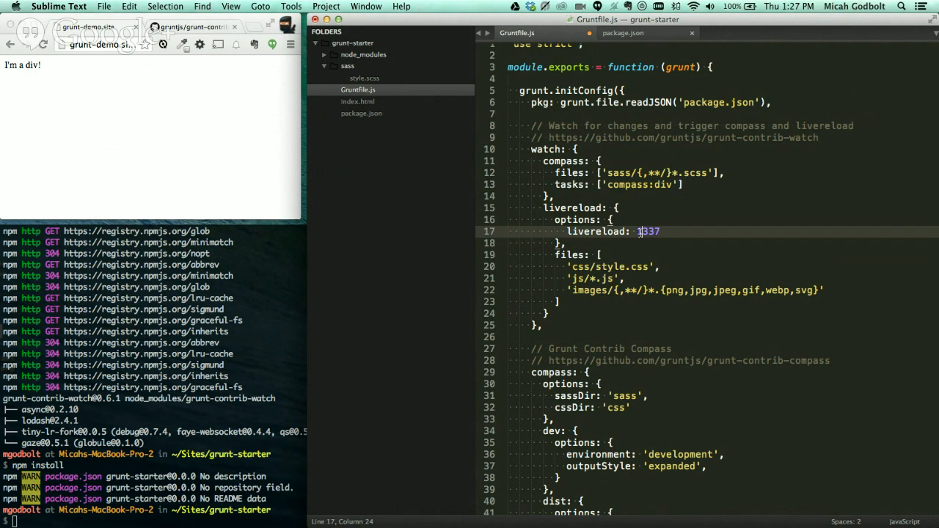
{"action": "scroll", "scroll_direction": "down", "scroll_amount": 3}
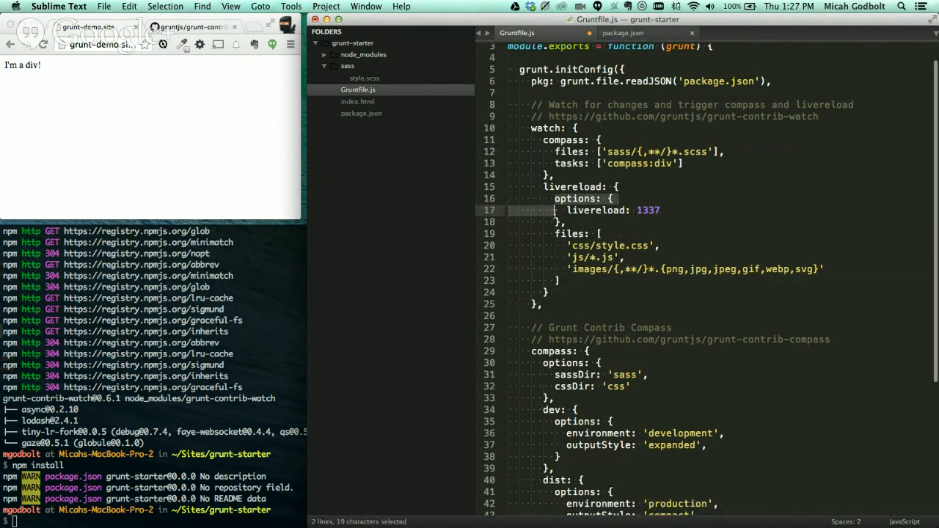
{"action": "left_click_drag", "start_coordinate": [555, 211], "coordinate": [559, 281]}
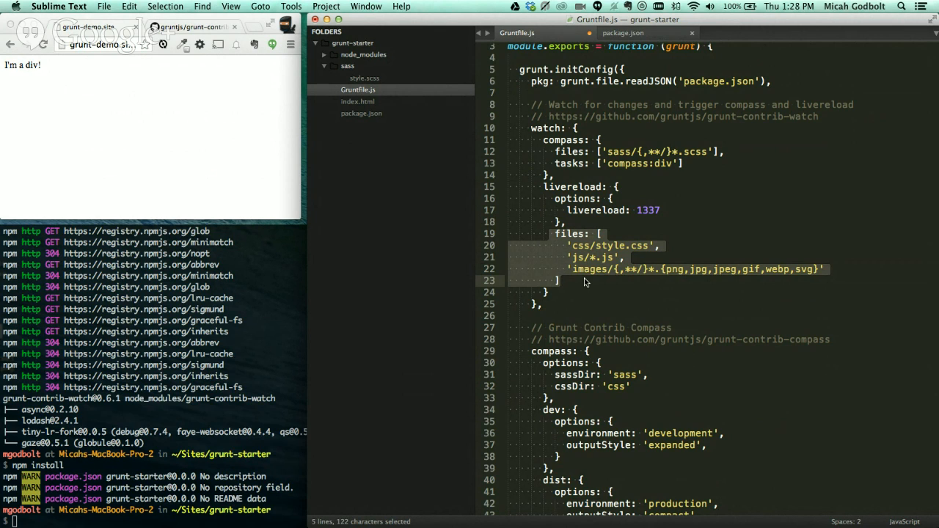
{"action": "left_click", "coordinate": [585, 280]}
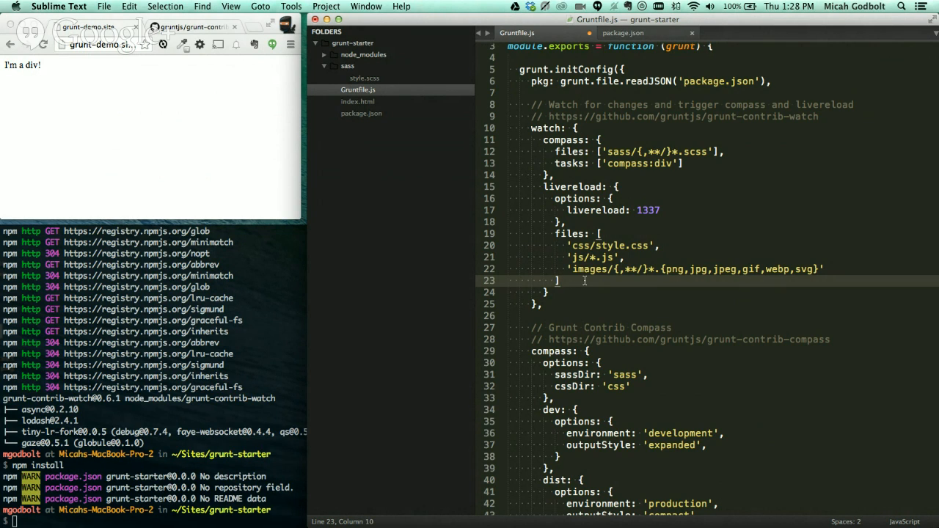
{"action": "scroll", "scroll_direction": "down", "scroll_amount": 3}
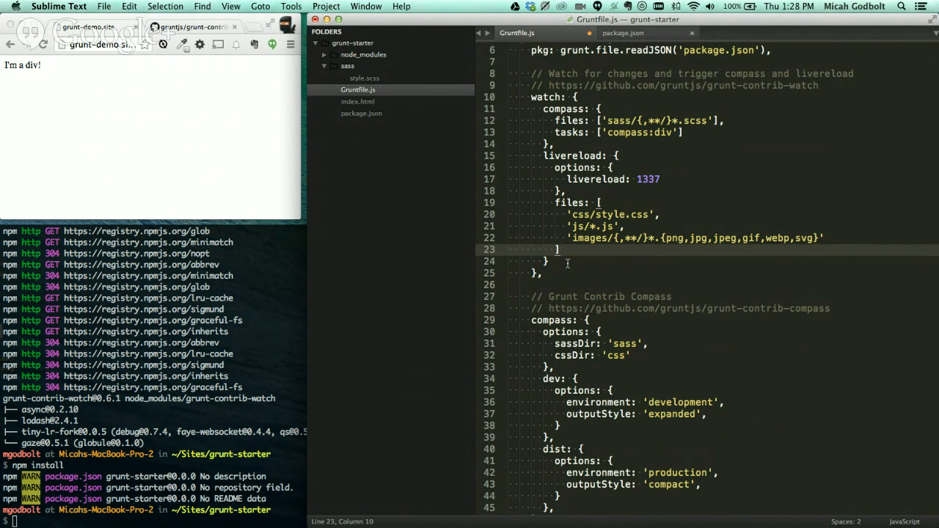
{"action": "mouse_move", "coordinate": [521, 91]}
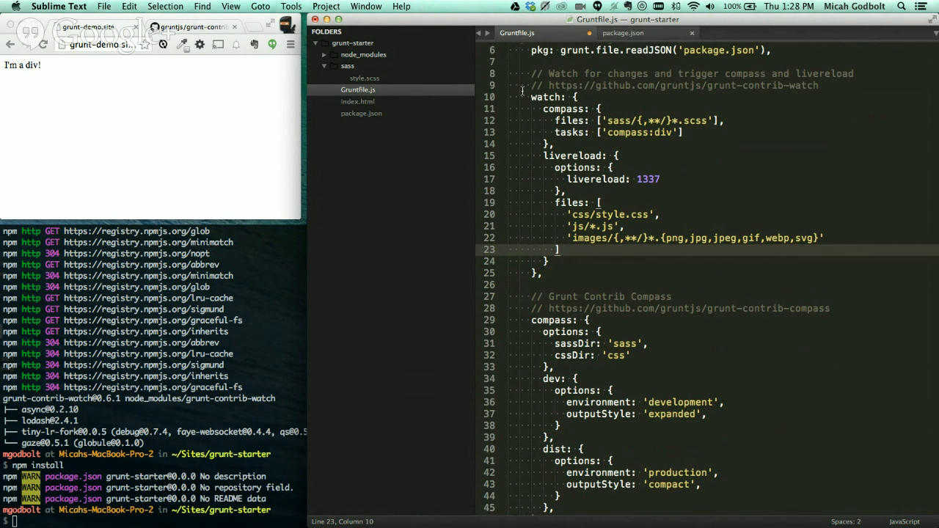
{"action": "scroll", "scroll_direction": "down", "scroll_amount": 3}
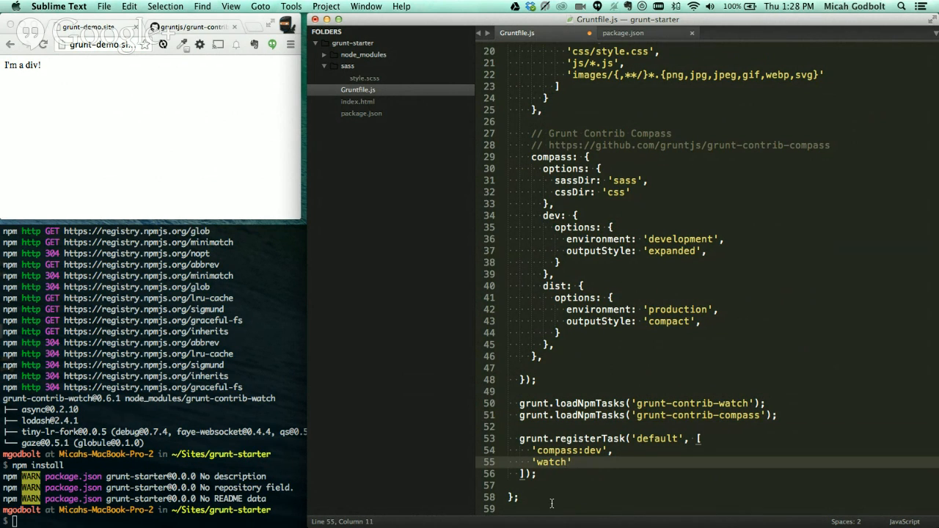
{"action": "scroll", "scroll_direction": "down", "scroll_amount": 3}
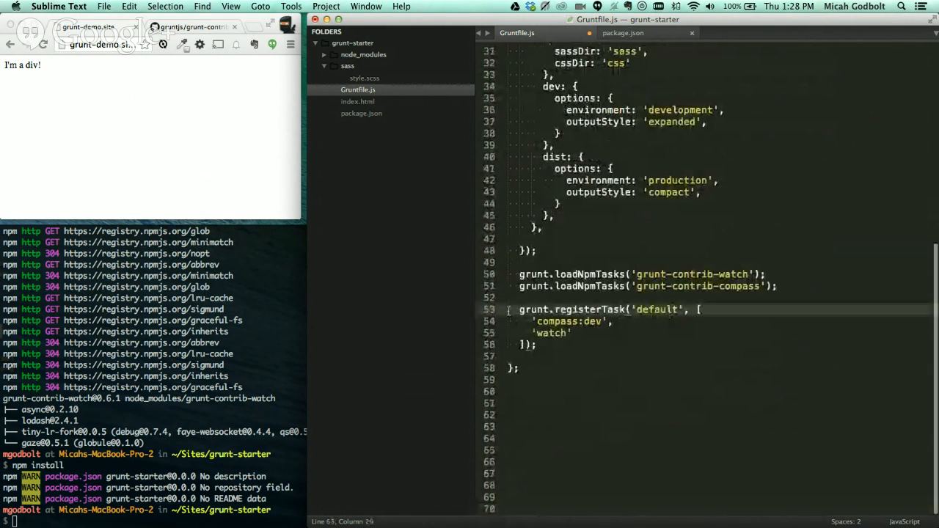
- Duplicate the default task registration as 'pony', running compass:dist then watch
{"action": "left_click_drag", "start_coordinate": [514, 309], "coordinate": [536, 345]}
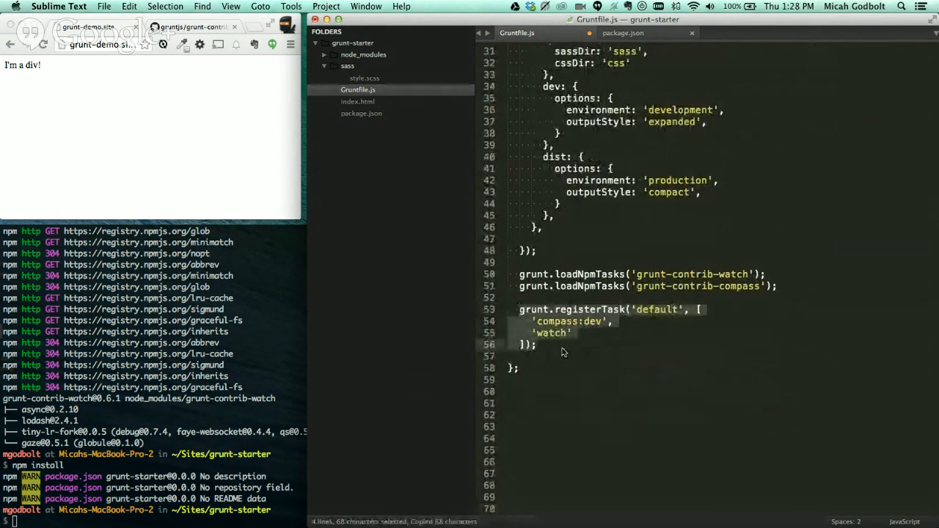
{"action": "left_click", "coordinate": [584, 345]}
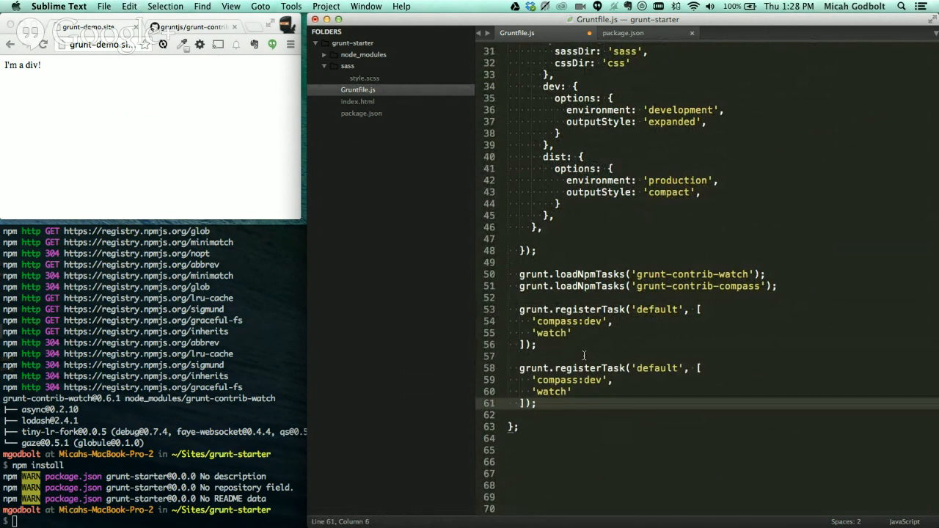
{"action": "type", "text": "pony"}
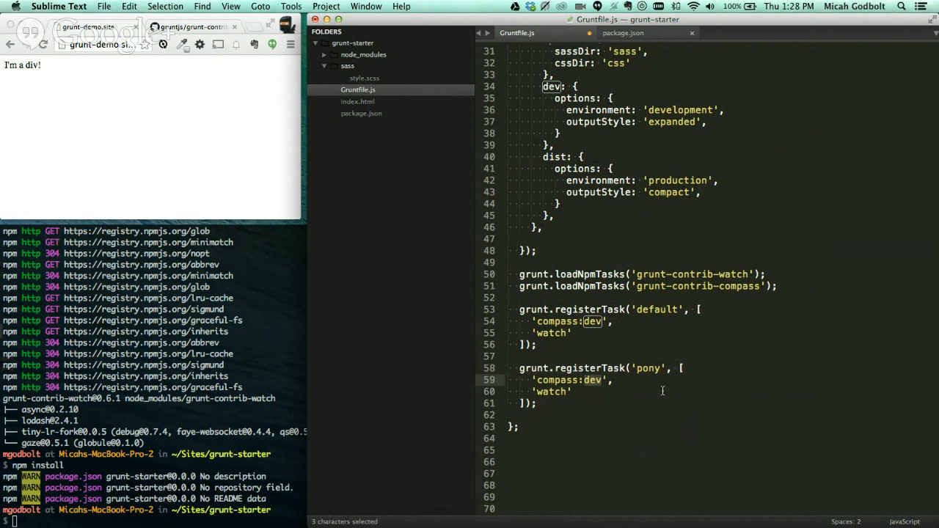
{"action": "type", "text": "dist"}
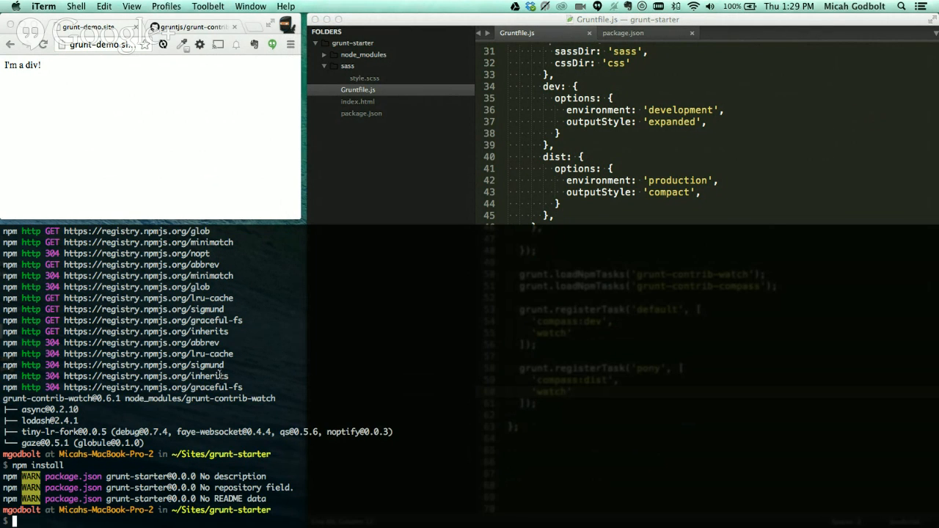
- Run grunt in iTerm and inspect the default task's compass:dev entry
{"action": "type", "text": "grunt"}
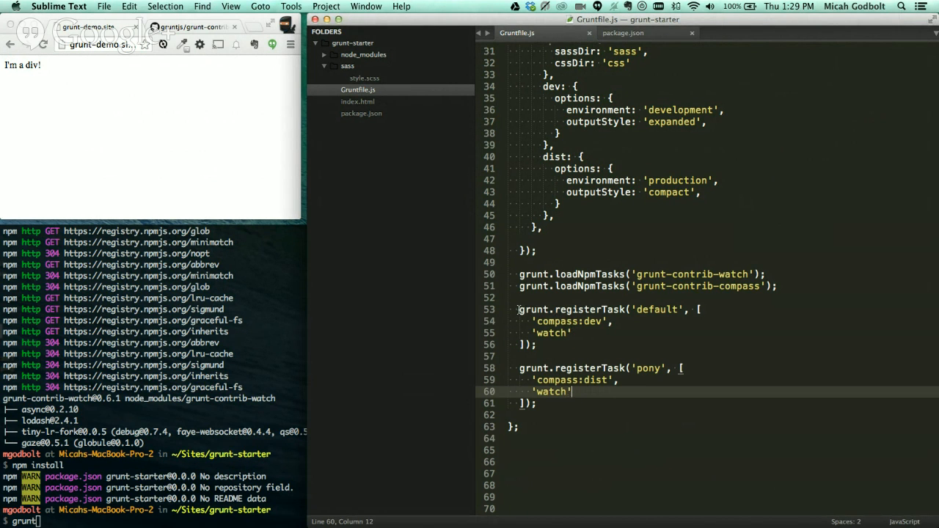
{"action": "left_click", "coordinate": [147, 441]}
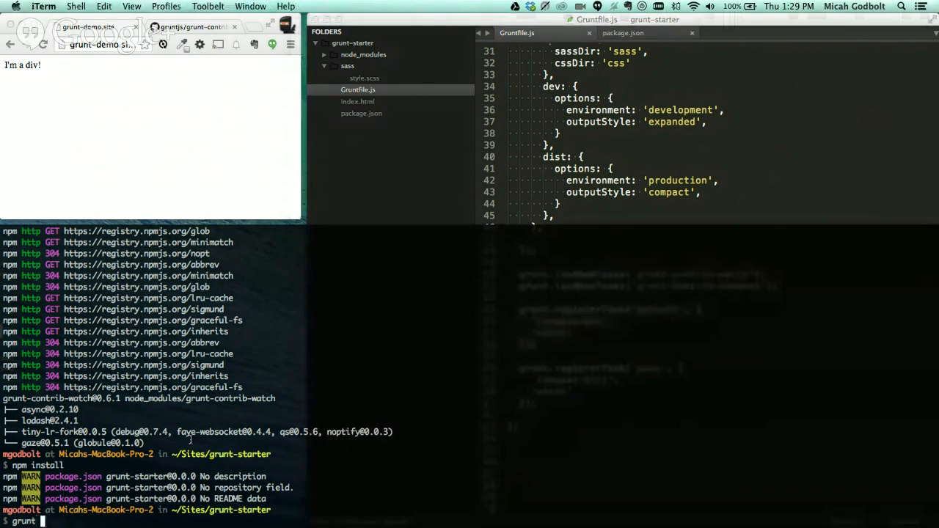
{"action": "type", "text": "pony', ["}
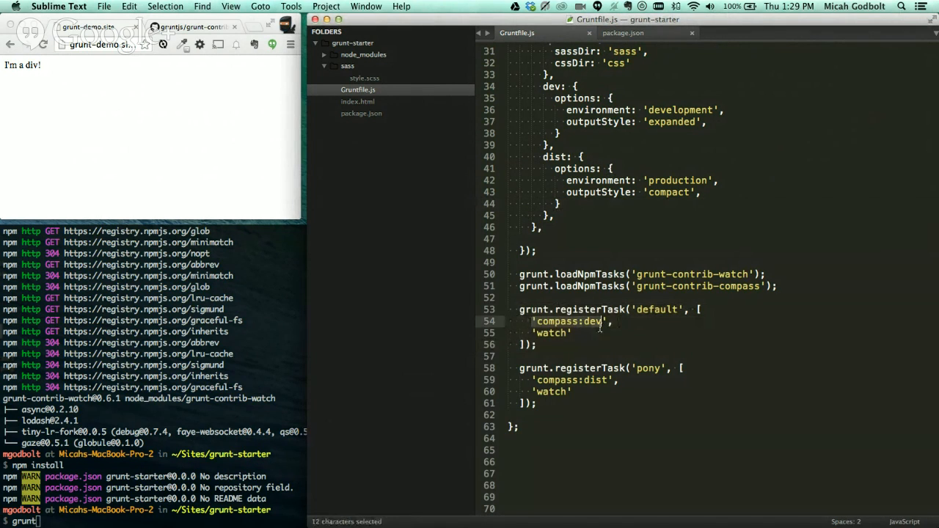
{"action": "left_click", "coordinate": [546, 321]}
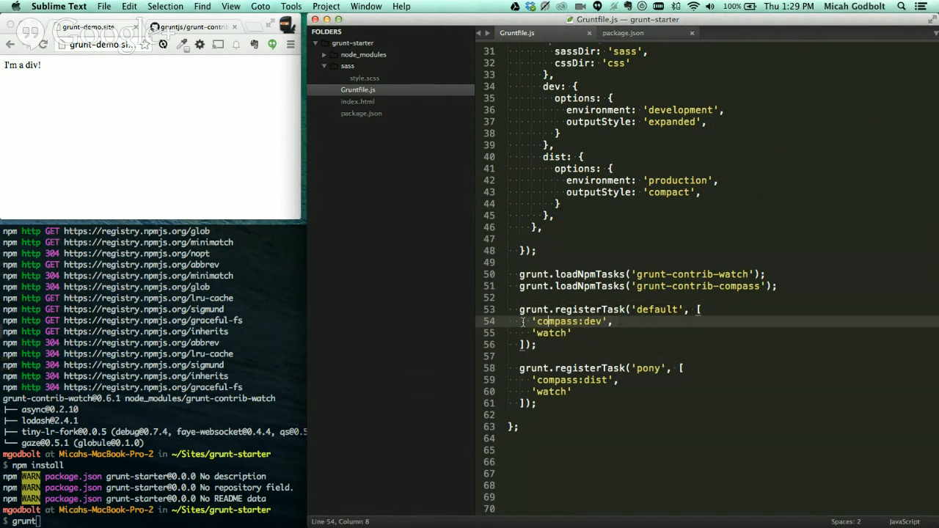
{"action": "double_click", "coordinate": [568, 322]}
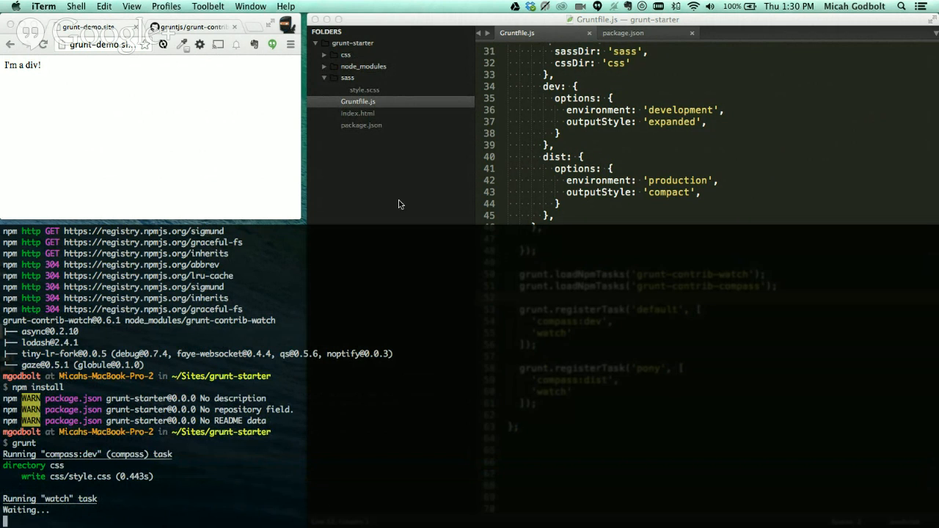
- Open the generated css/style.css and highlight its four rotate transform rules
{"action": "left_click", "coordinate": [324, 54]}
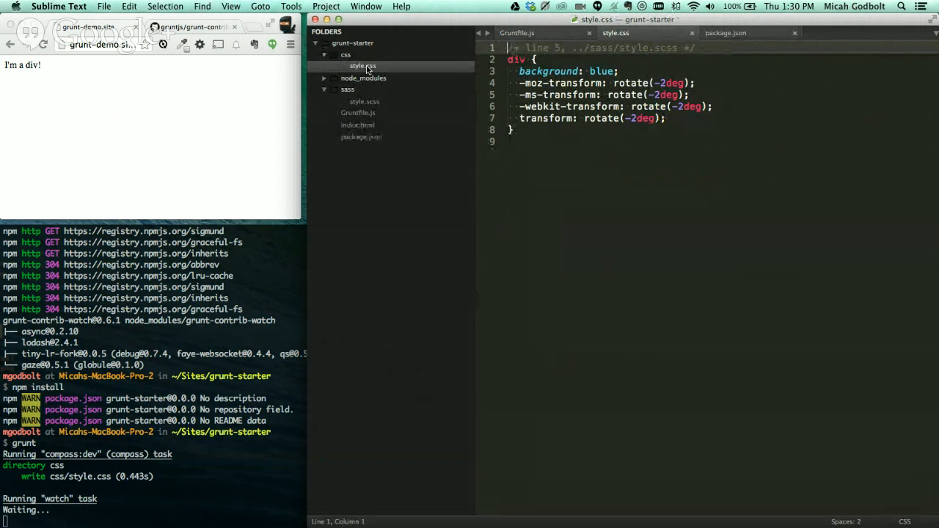
{"action": "left_click", "coordinate": [364, 101]}
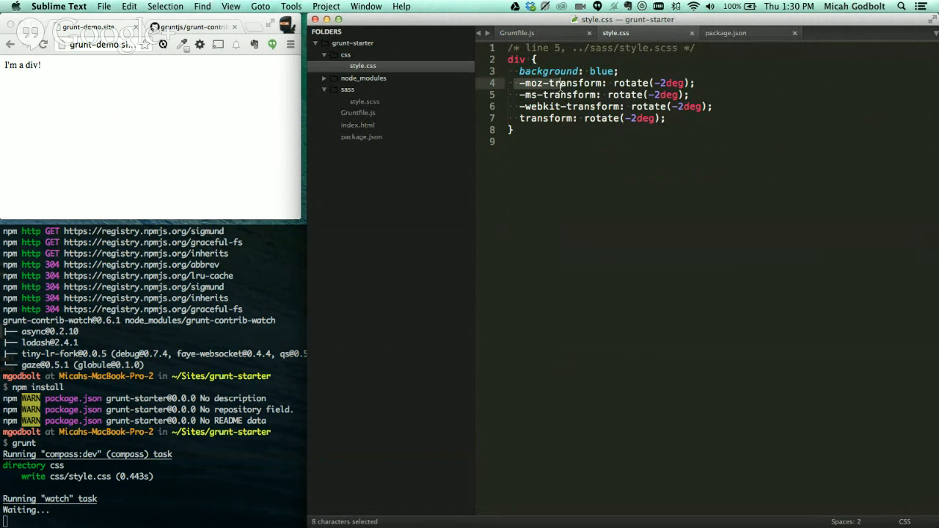
{"action": "left_click_drag", "start_coordinate": [562, 83], "coordinate": [665, 118]}
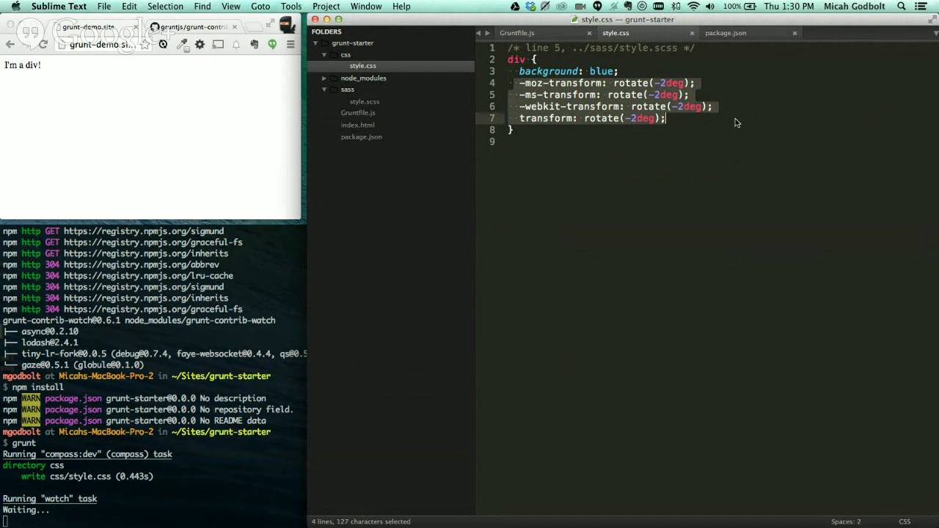
{"action": "mouse_move", "coordinate": [729, 132]}
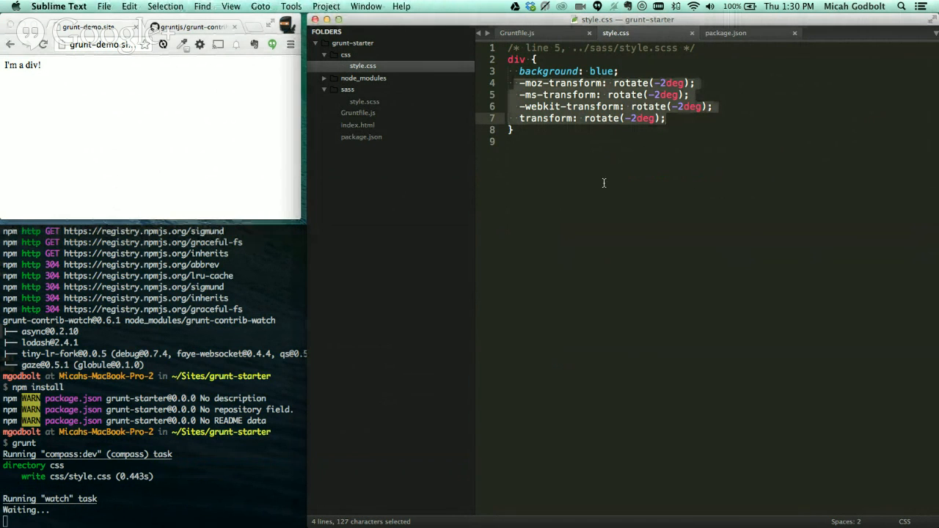
{"action": "mouse_move", "coordinate": [593, 119]}
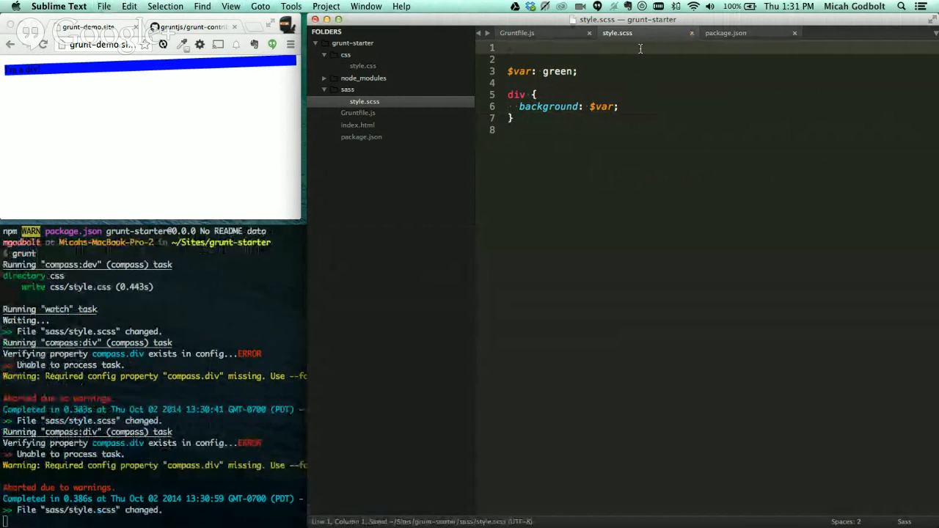
- Replace green with blue on line 3 of style.scss
{"action": "scroll", "scroll_direction": "down", "scroll_amount": 3}
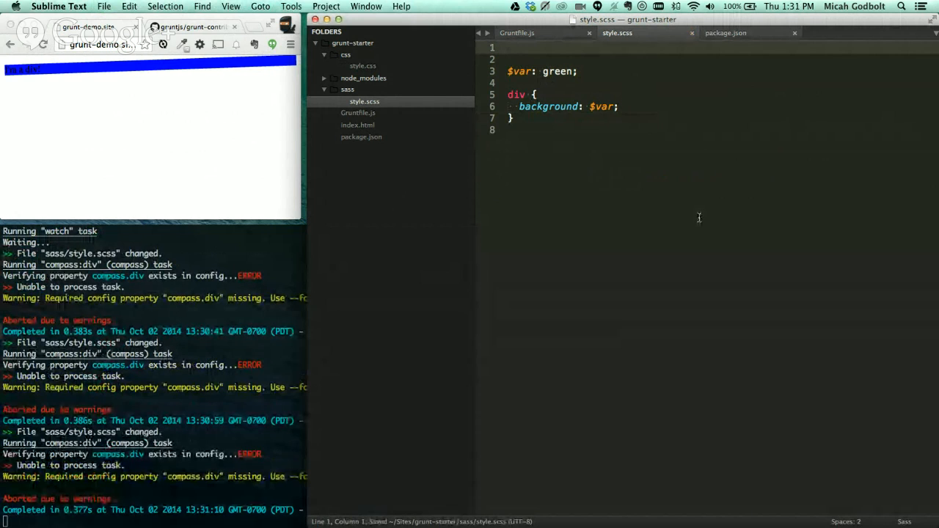
{"action": "left_click", "coordinate": [510, 130]}
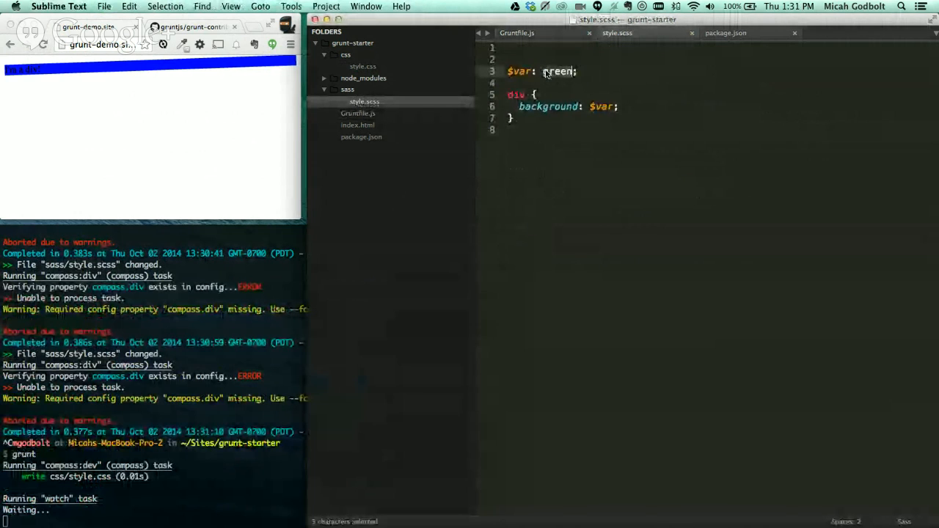
{"action": "double_click", "coordinate": [559, 72]}
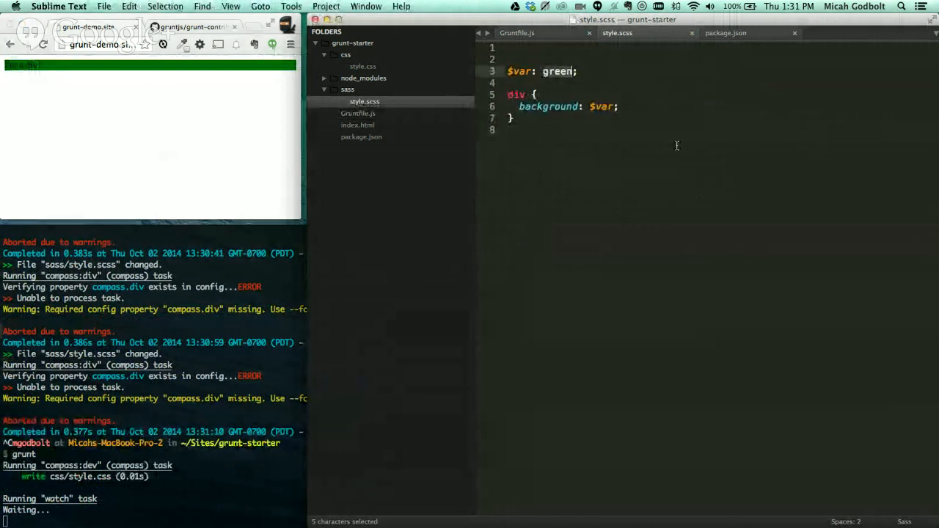
{"action": "type", "text": "blue"}
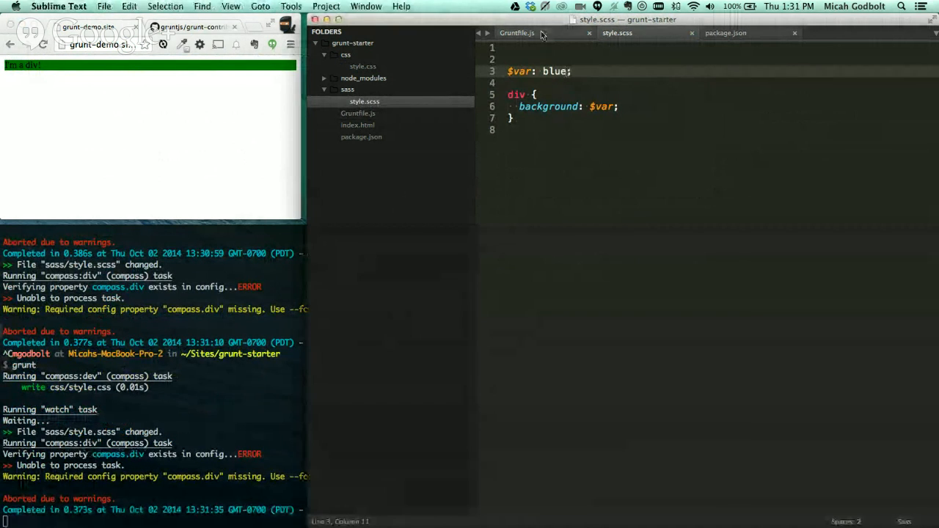
- Scroll through Gruntfile.js to review the watch, livereload and Compass settings
{"action": "left_click", "coordinate": [517, 33]}
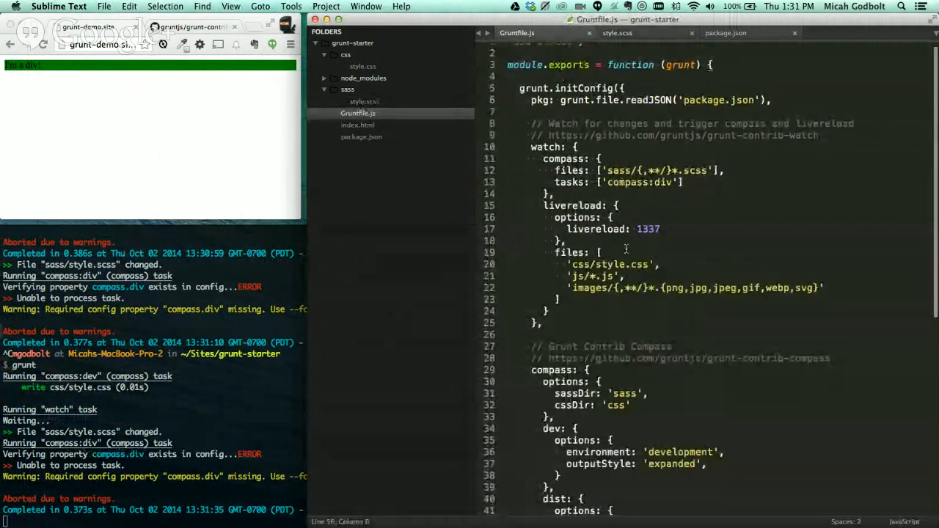
{"action": "scroll", "scroll_direction": "down", "scroll_amount": 3}
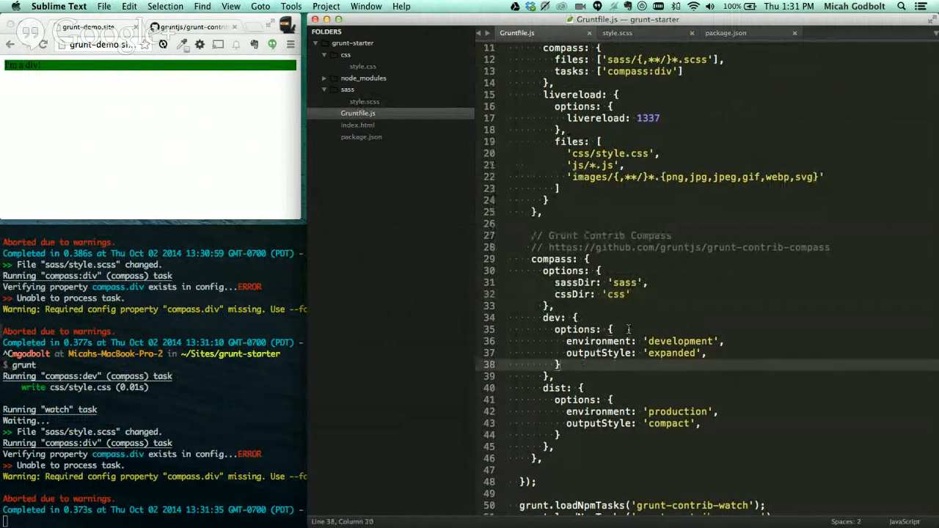
{"action": "scroll", "scroll_direction": "down", "scroll_amount": 3}
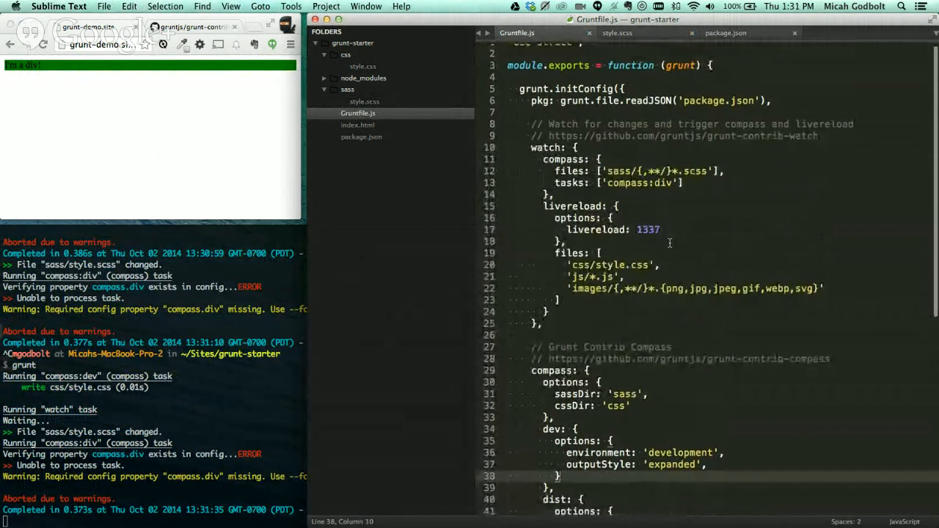
{"action": "scroll", "scroll_direction": "down", "scroll_amount": 3}
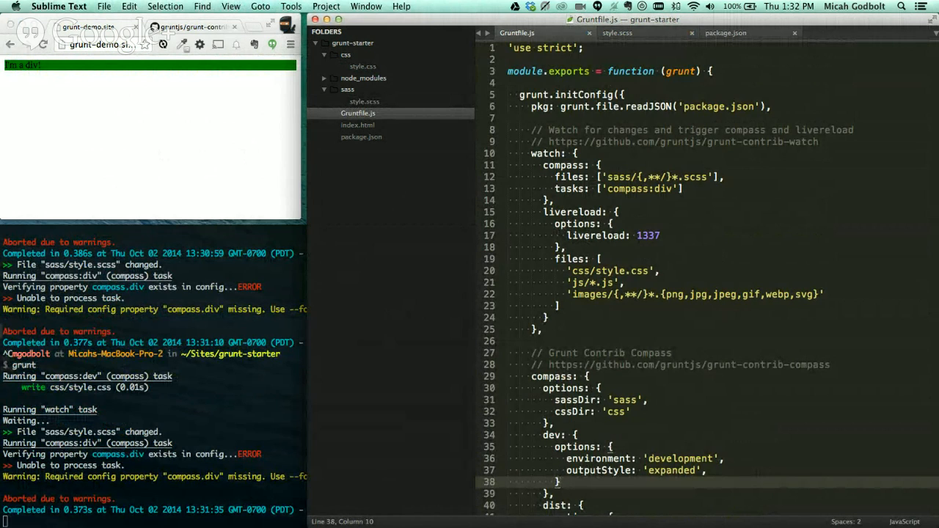
{"action": "mouse_move", "coordinate": [742, 271]}
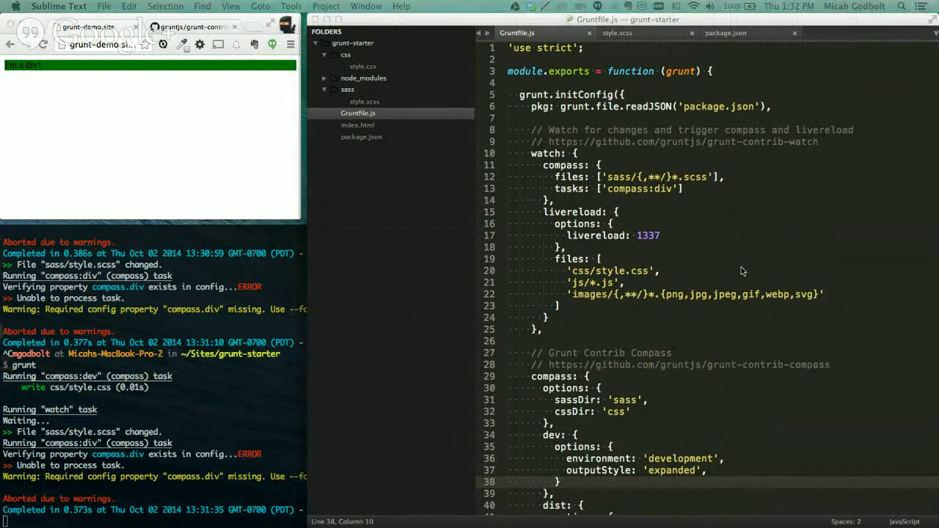
{"action": "scroll", "scroll_direction": "down", "scroll_amount": 3}
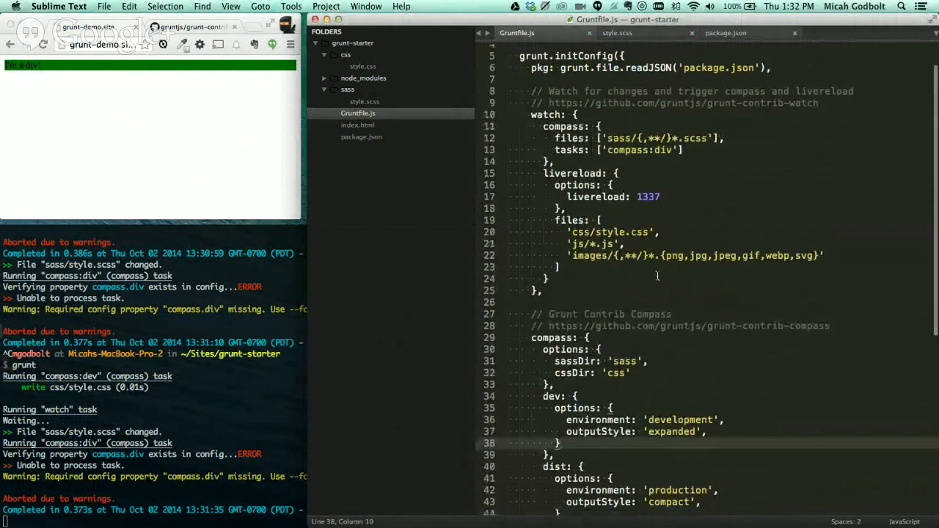
{"action": "scroll", "scroll_direction": "down", "scroll_amount": 3}
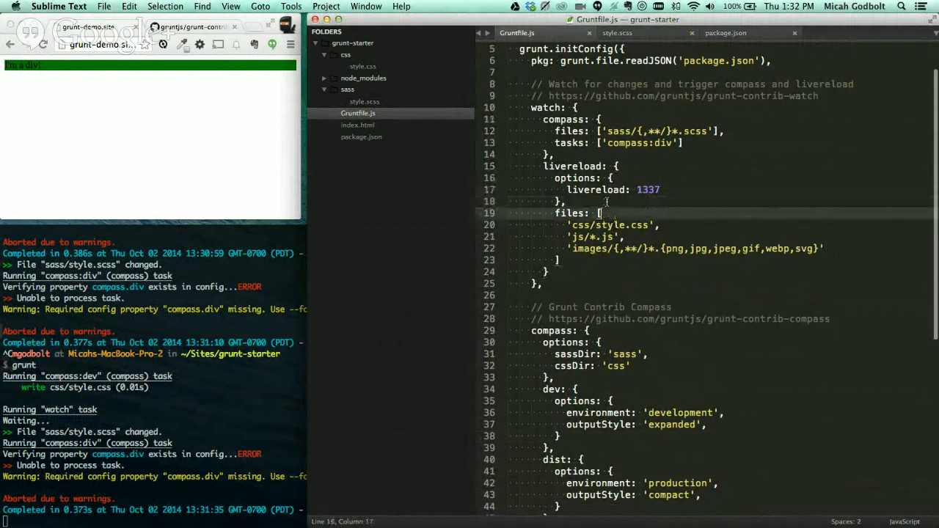
{"action": "scroll", "scroll_direction": "down", "scroll_amount": 3}
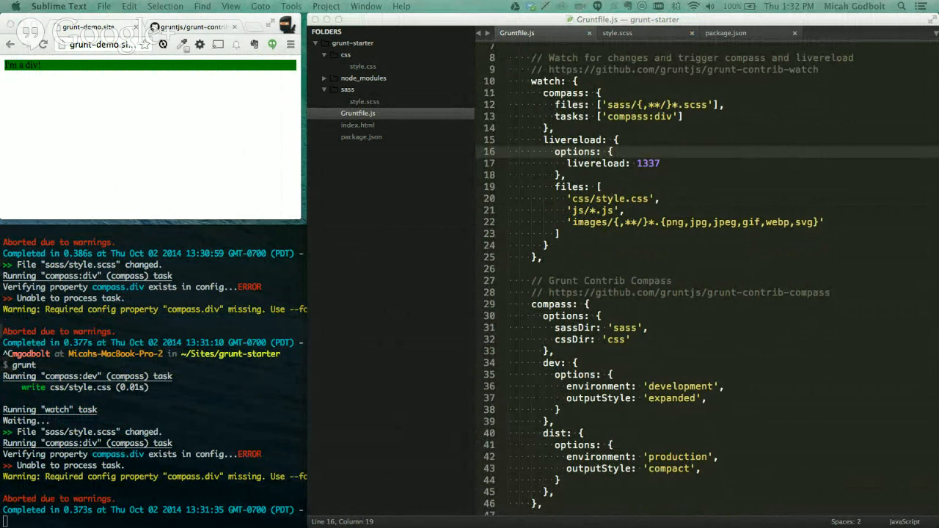
{"action": "scroll", "scroll_direction": "down", "scroll_amount": 3}
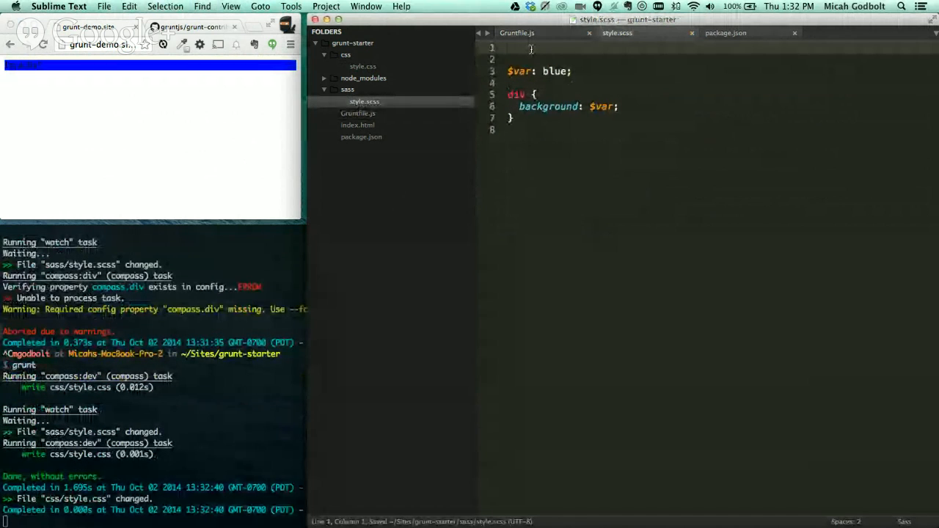
- Add the Compass import to style.scss, checking Gruntfile.js's watch task in between
{"action": "type", "text": "@"}
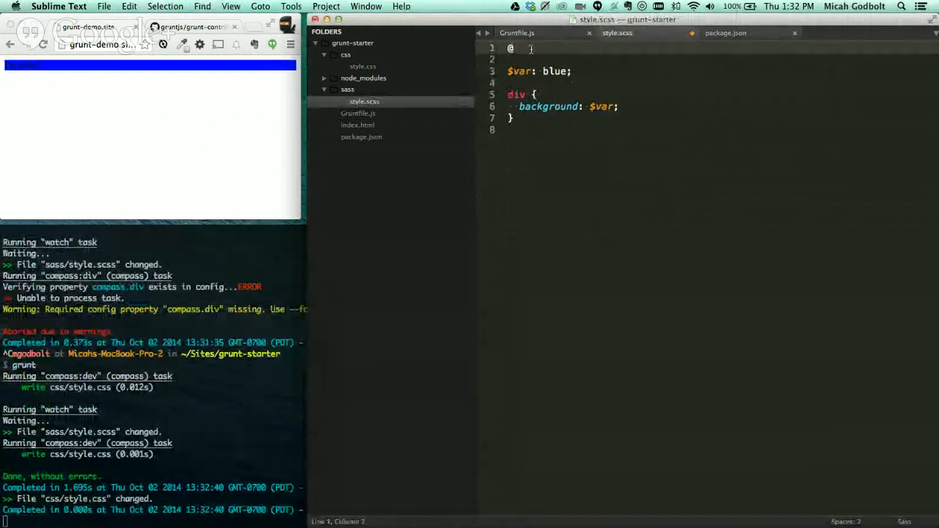
{"action": "type", "text": "import \"compass\";"}
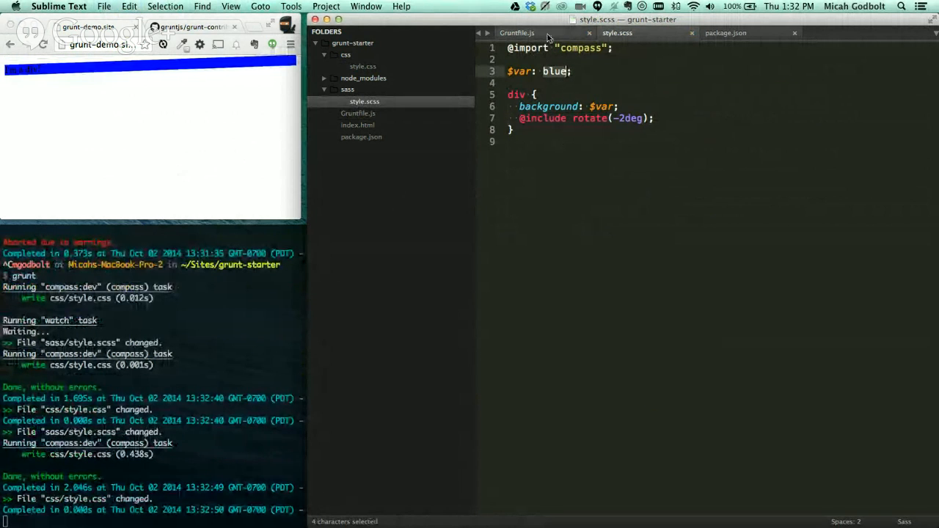
{"action": "left_click", "coordinate": [516, 33]}
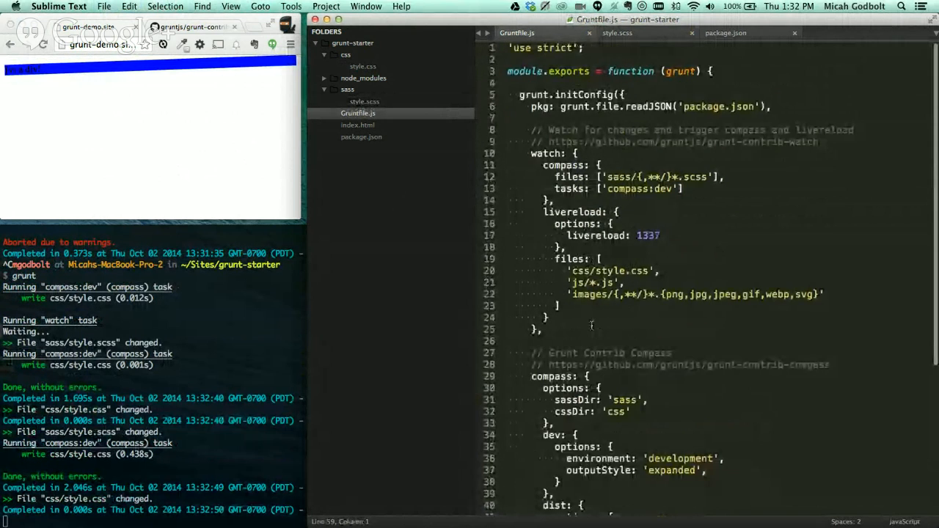
{"action": "left_click", "coordinate": [617, 33]}
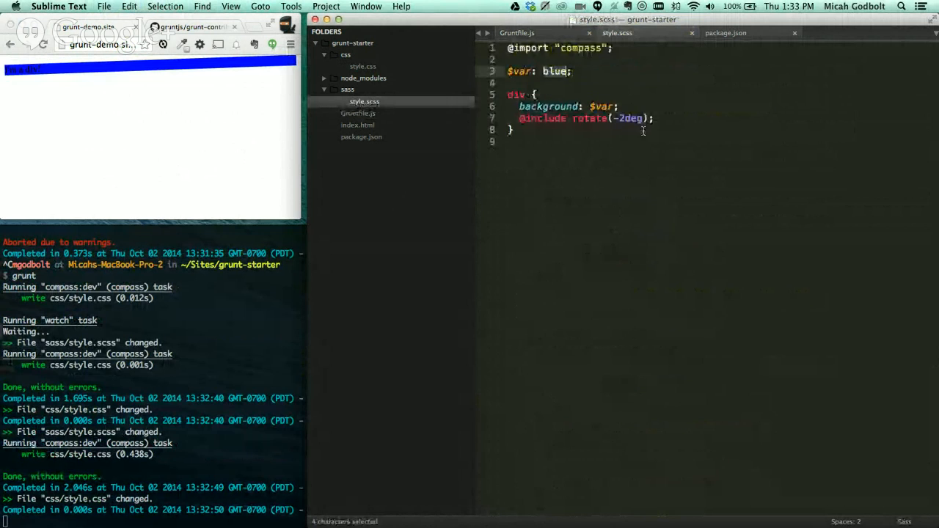
{"action": "left_click", "coordinate": [518, 32]}
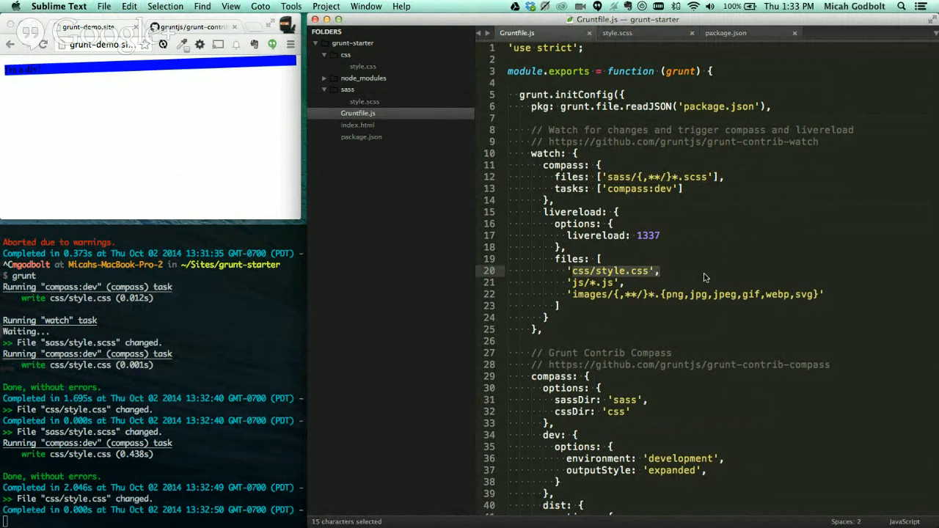
{"action": "left_click", "coordinate": [617, 32]}
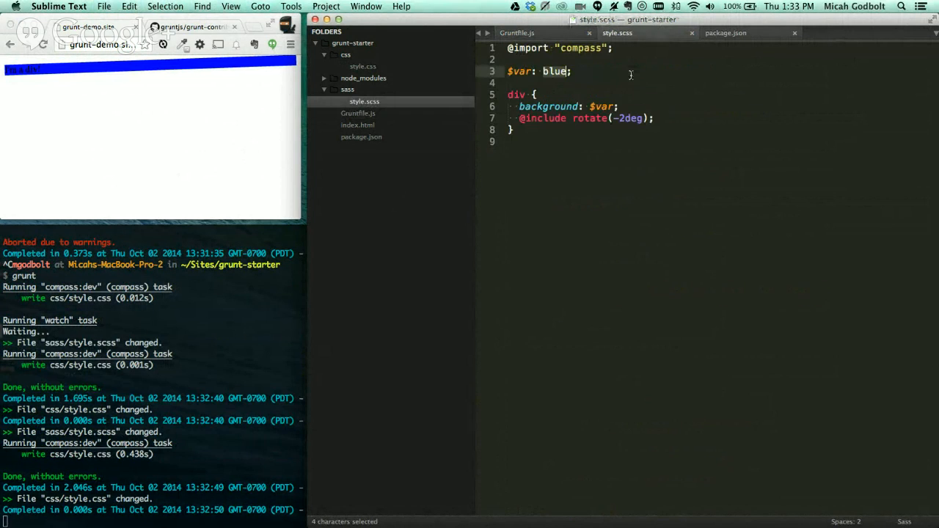
- Set the div text colour to white in style.scss, then open index.html
{"action": "type", "text": "color: white;"}
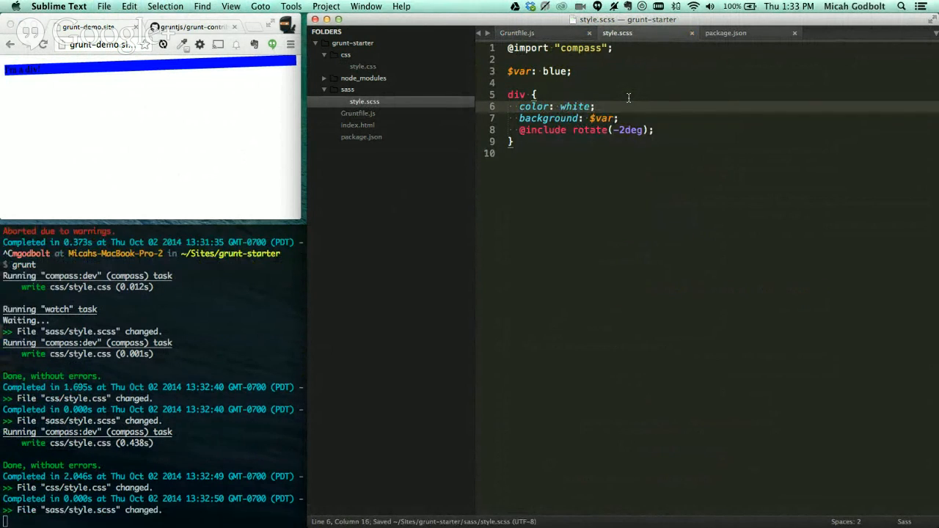
{"action": "scroll", "scroll_direction": "down", "scroll_amount": 3}
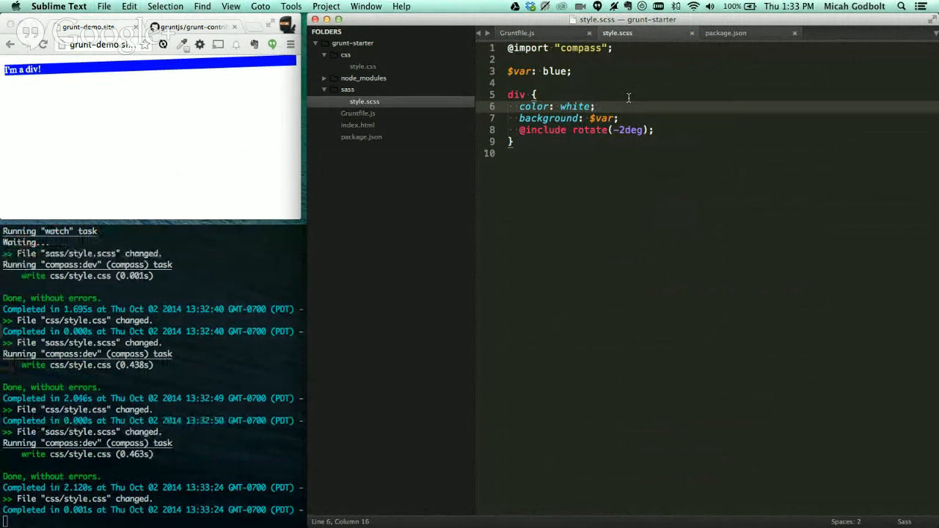
{"action": "left_click", "coordinate": [357, 125]}
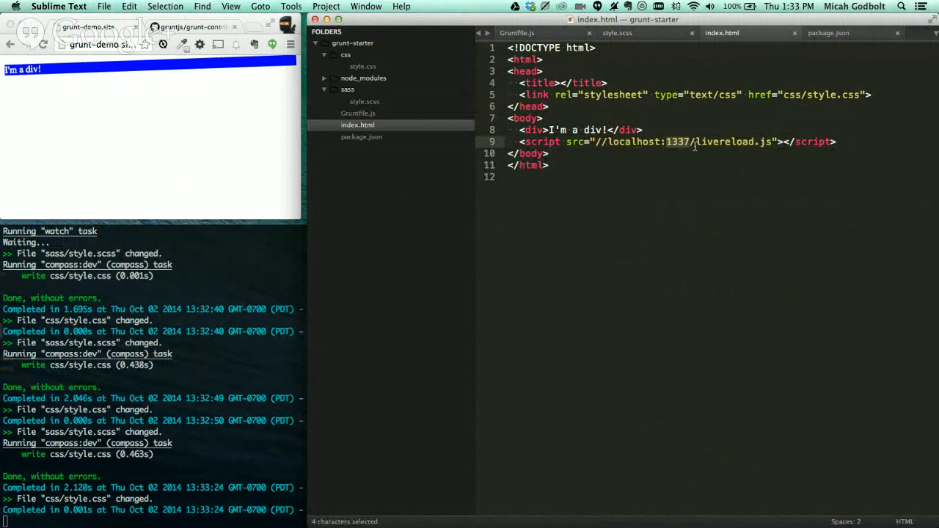
- Check the livereload port in index.html, then bring Gruntfile.js back up
{"action": "left_click", "coordinate": [659, 142]}
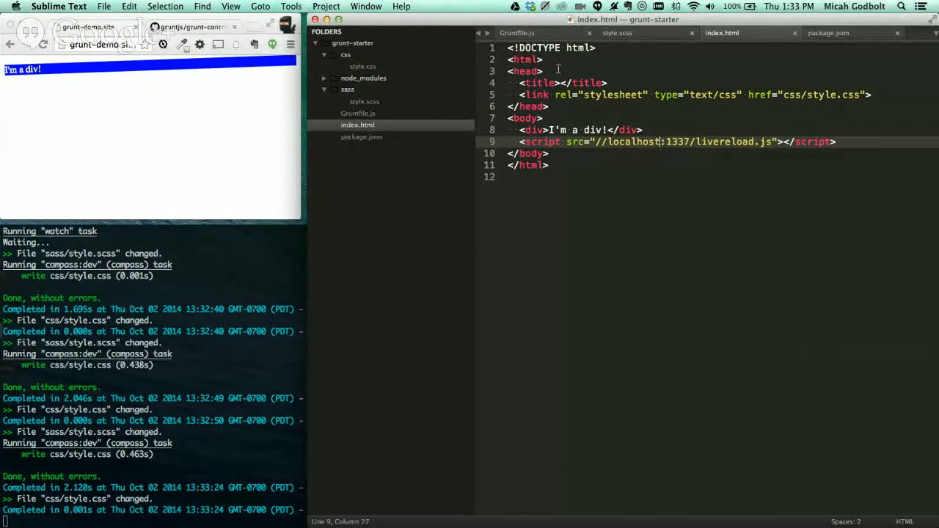
{"action": "left_click", "coordinate": [147, 125]}
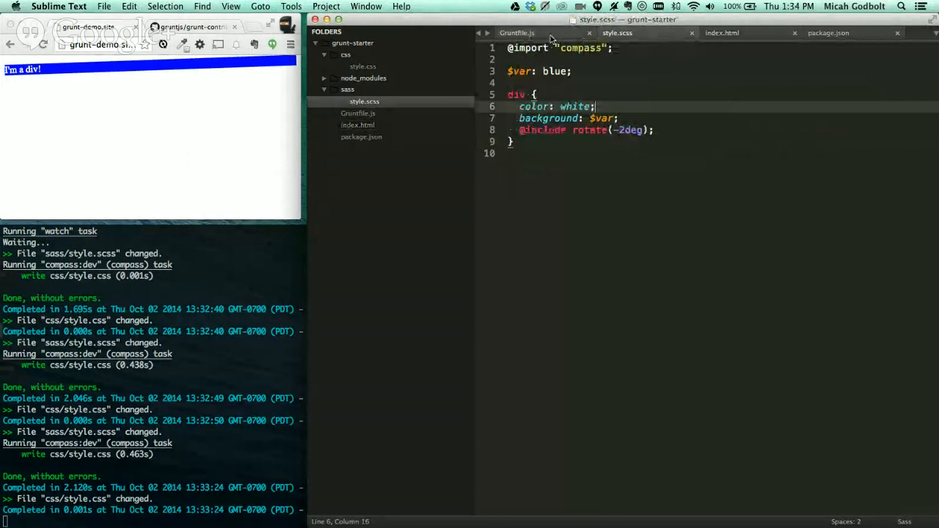
{"action": "left_click", "coordinate": [517, 33]}
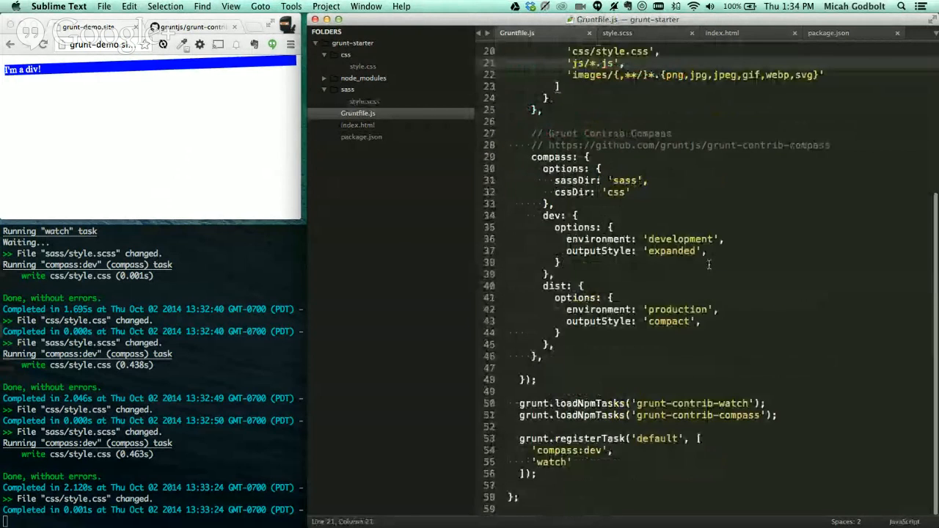